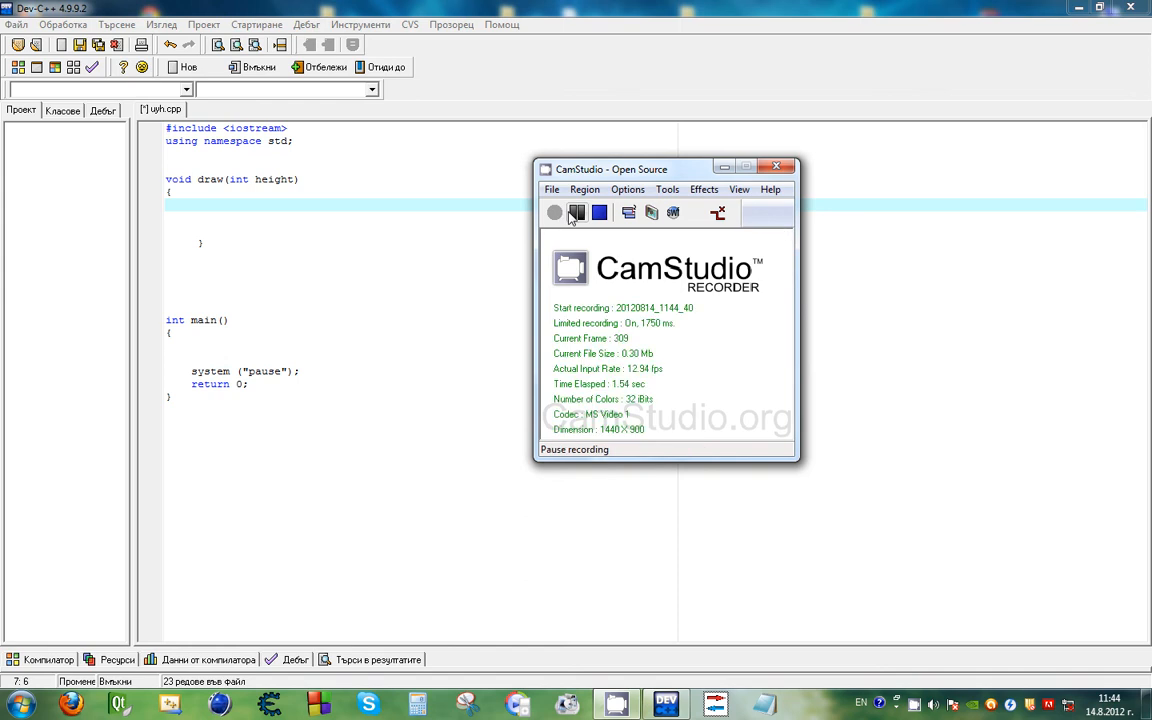
Step: Start draw's outer loop over line from 1 to height and compute int spaces = height - line
click(576, 212)
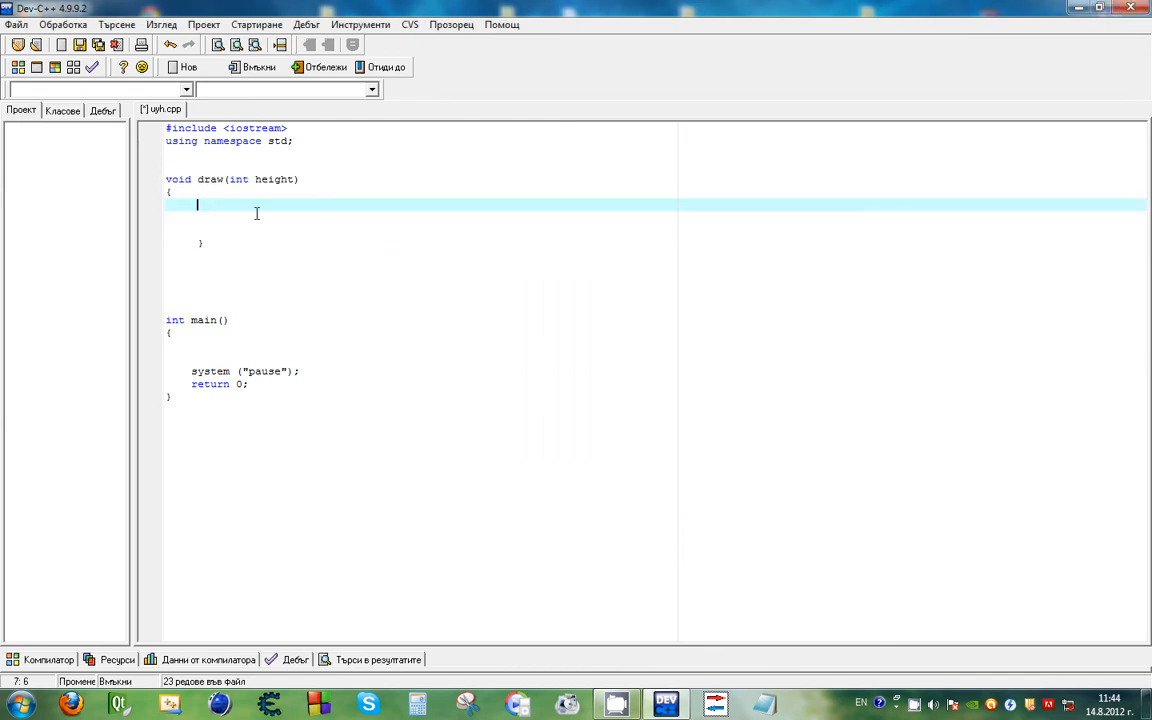
mouse_move(392, 248)
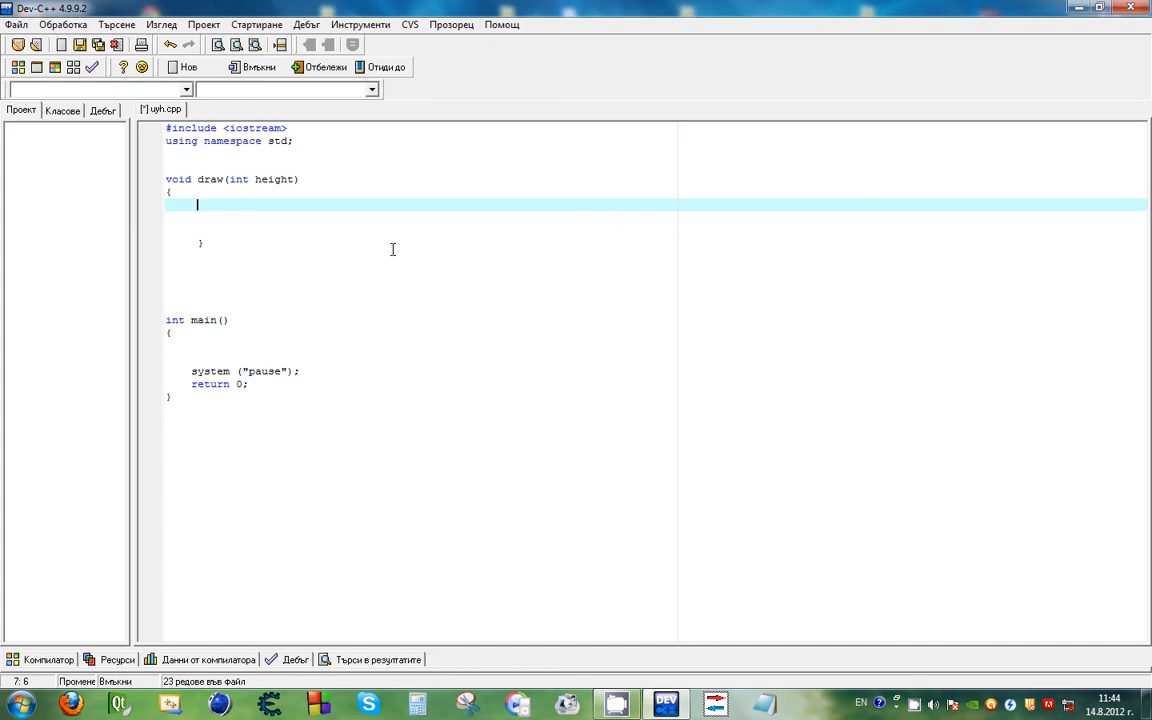
text(for (int)
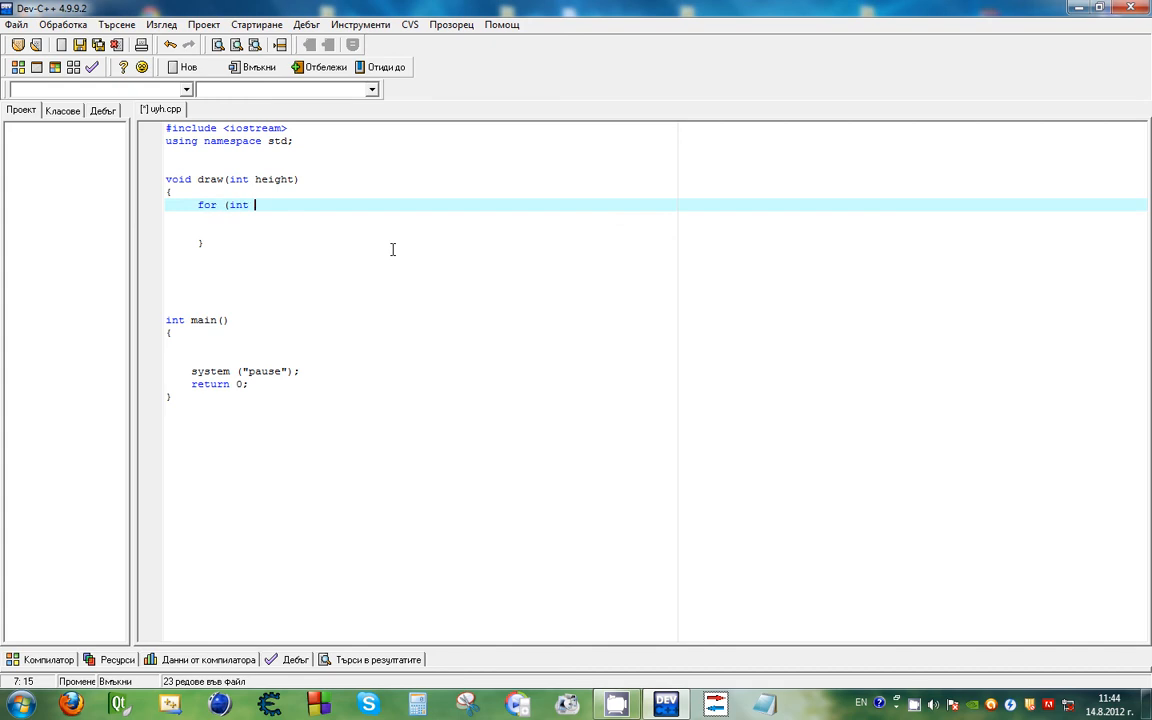
text(line =)
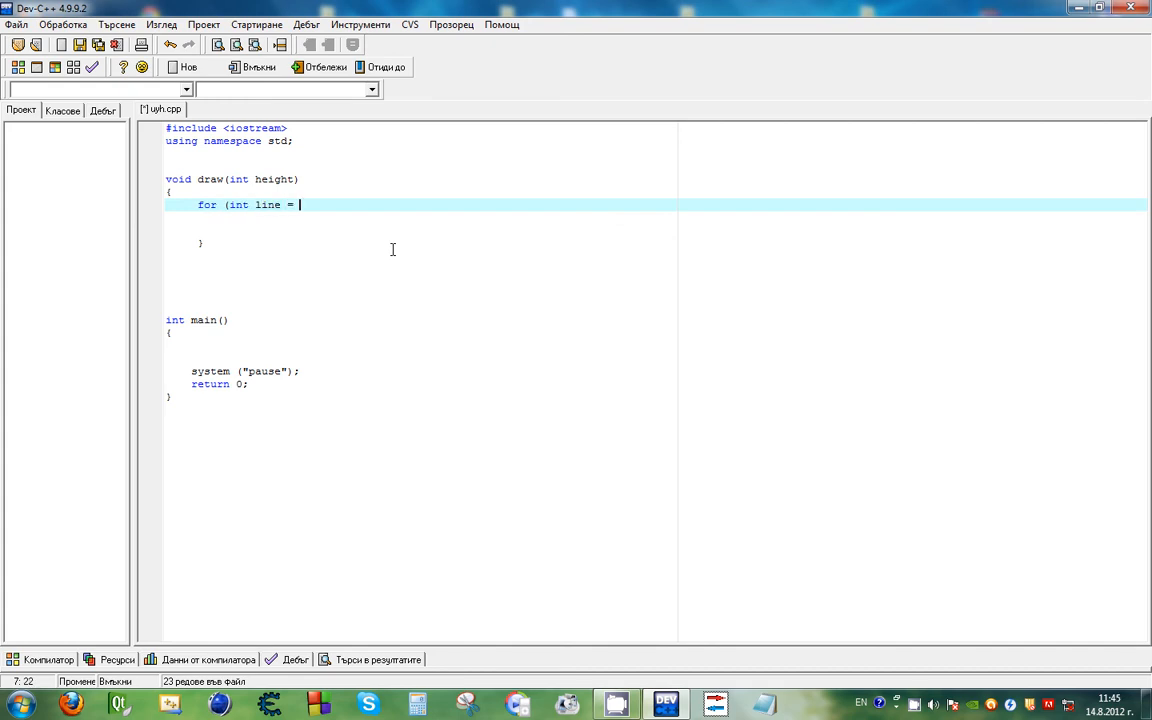
text(1;line)
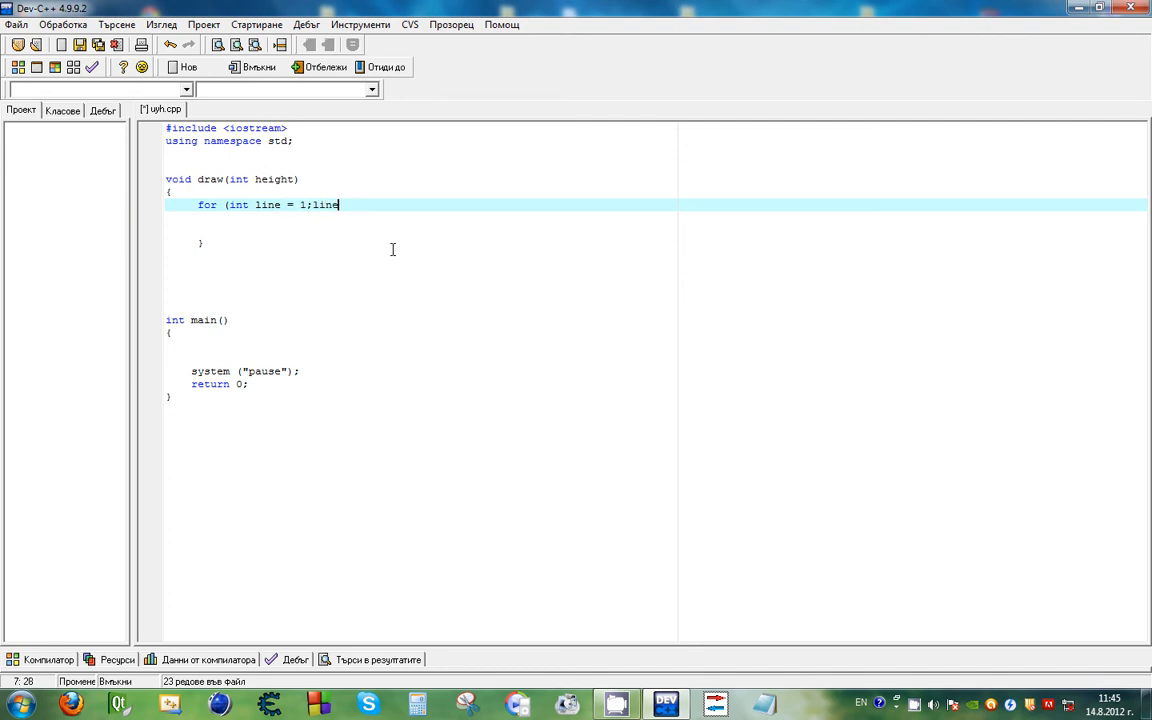
text(<=height; line++)
text({)
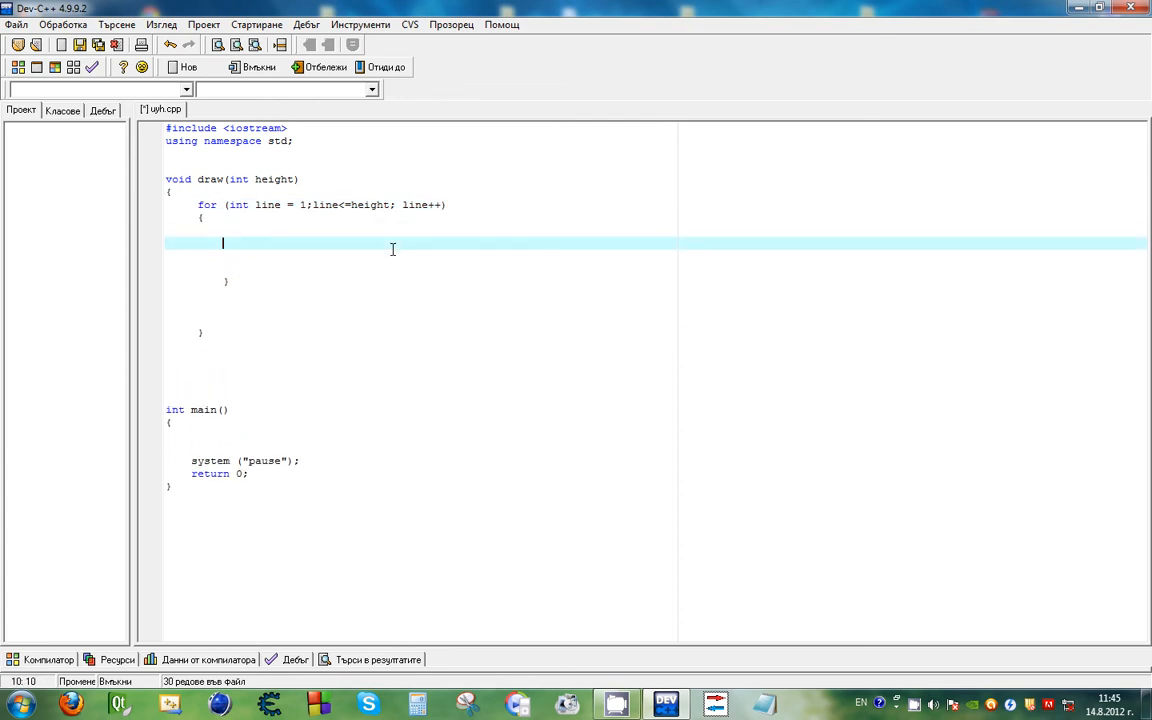
text(int spaces =)
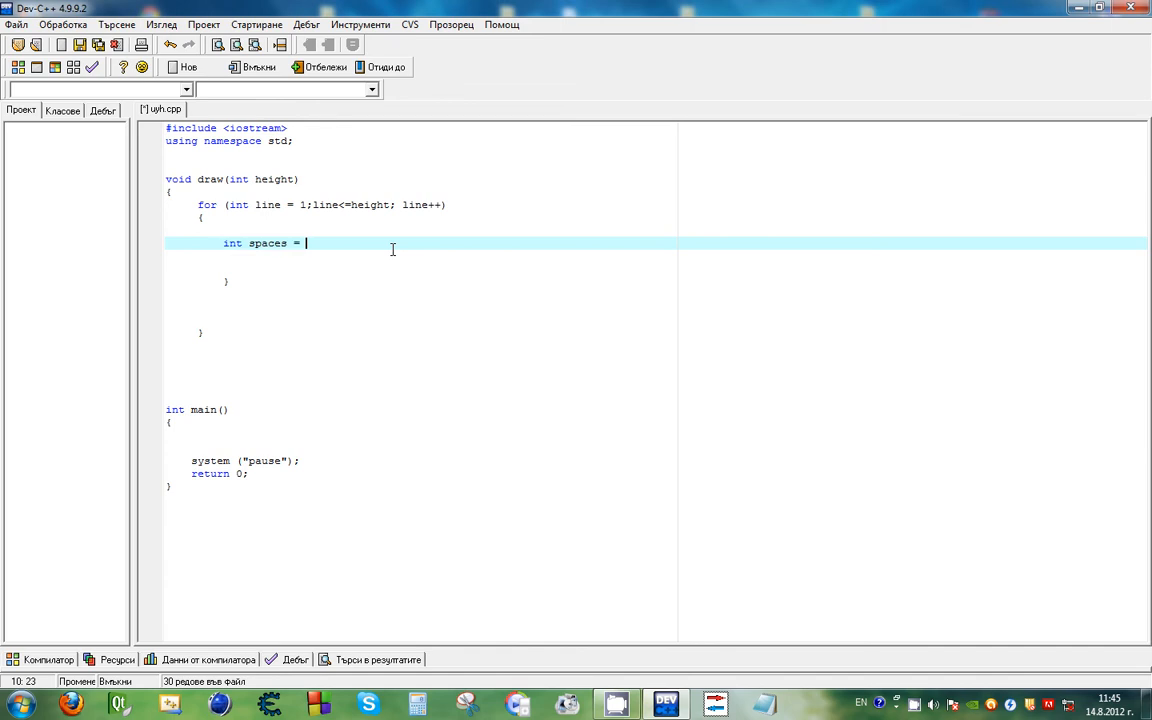
text(height - line;)
text(for ()
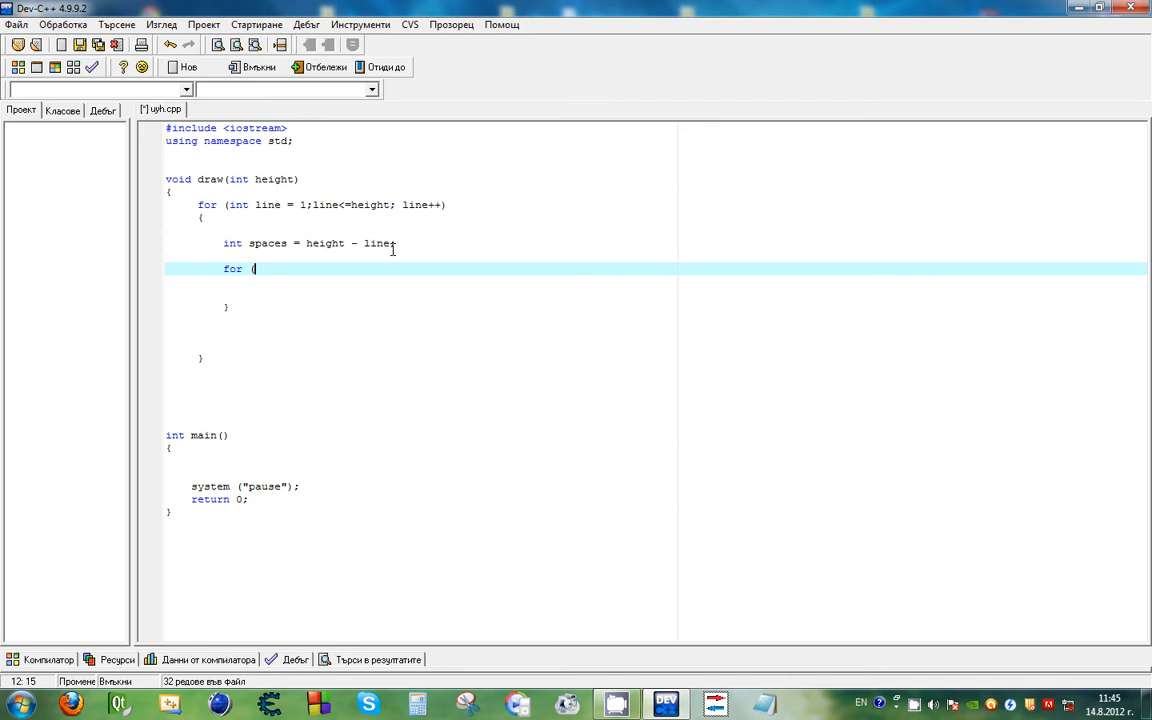
Step: Add the inner loop over j up to spaces that prints a single space each iteration
text(int ;)
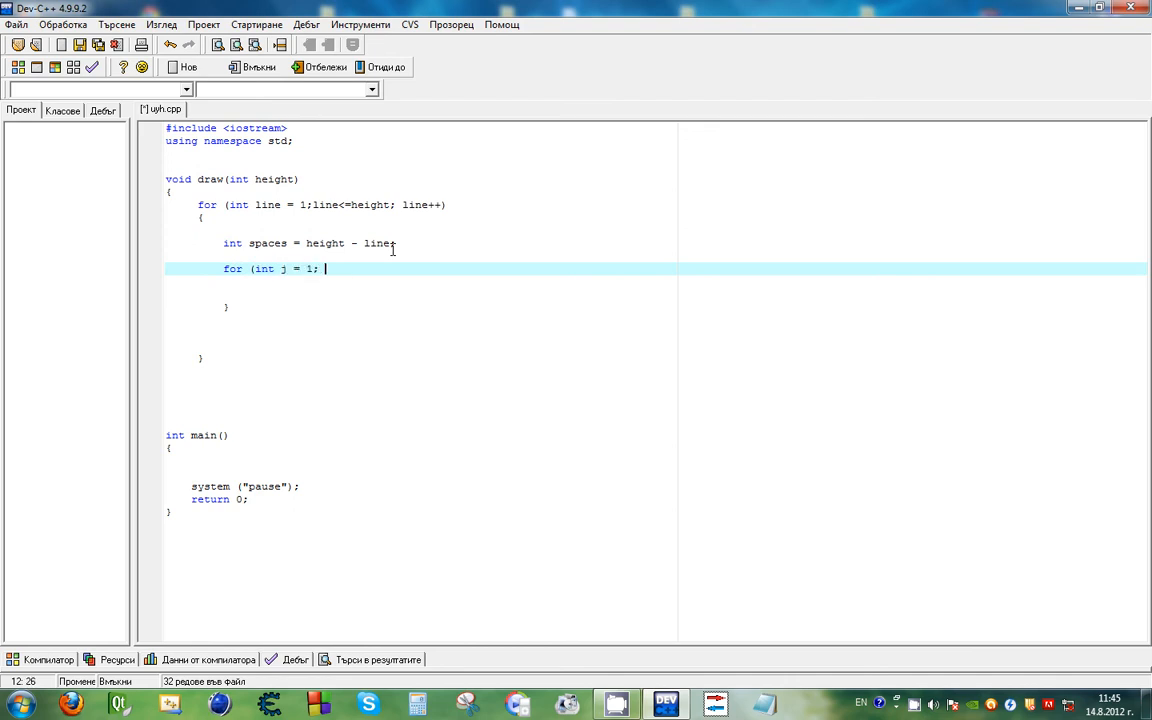
text(j<=)
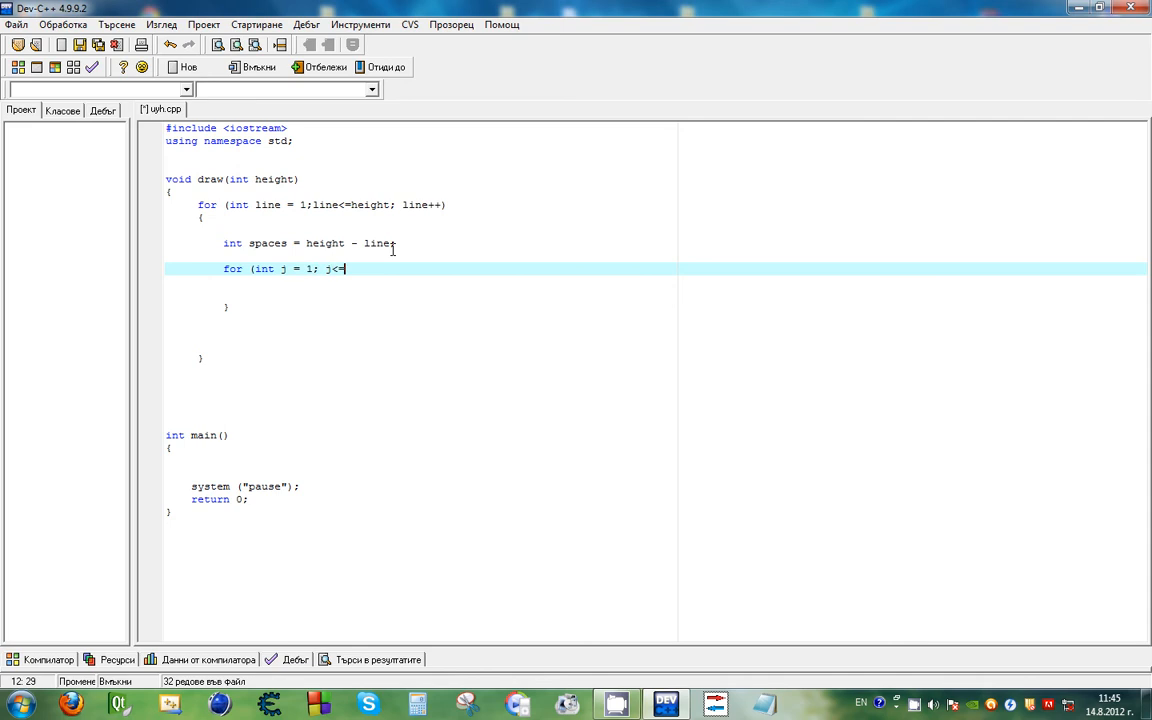
text(spaces;)
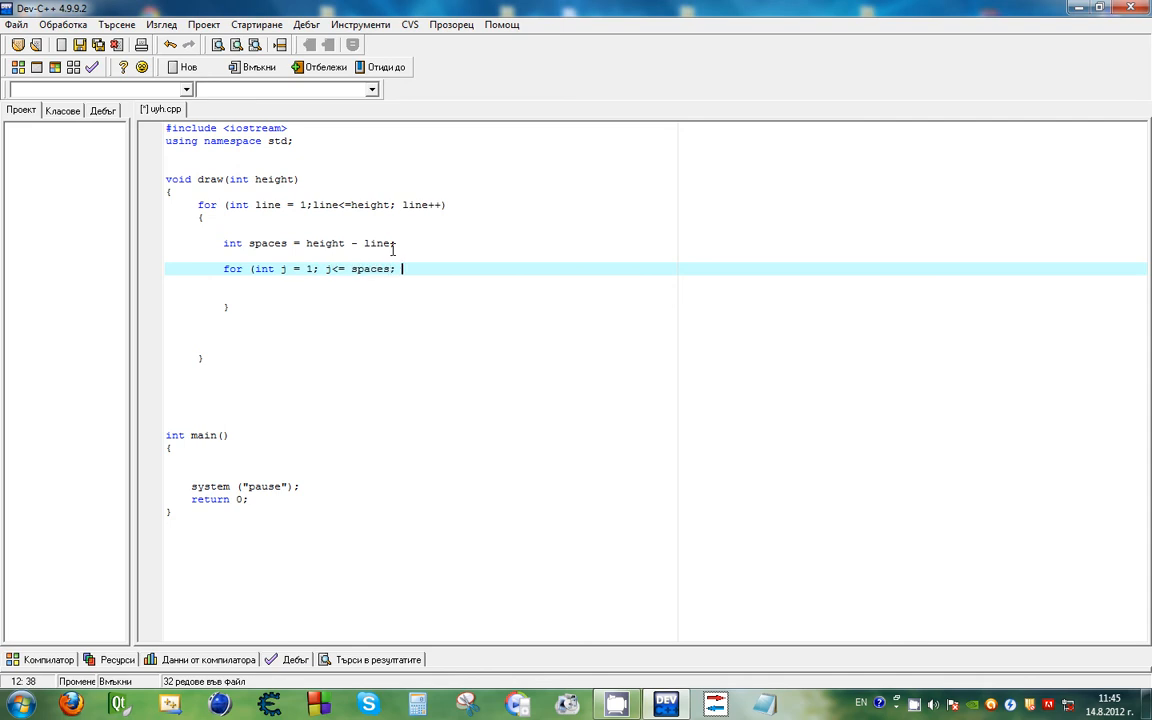
text(j++))
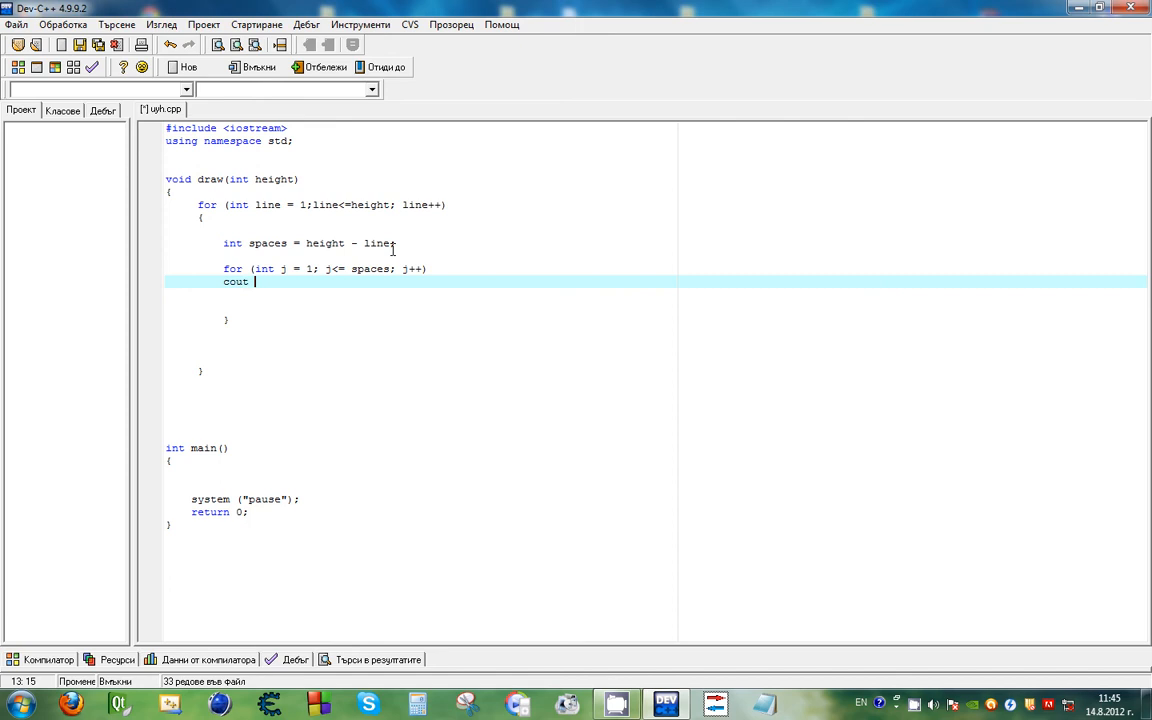
text(<<" ";)
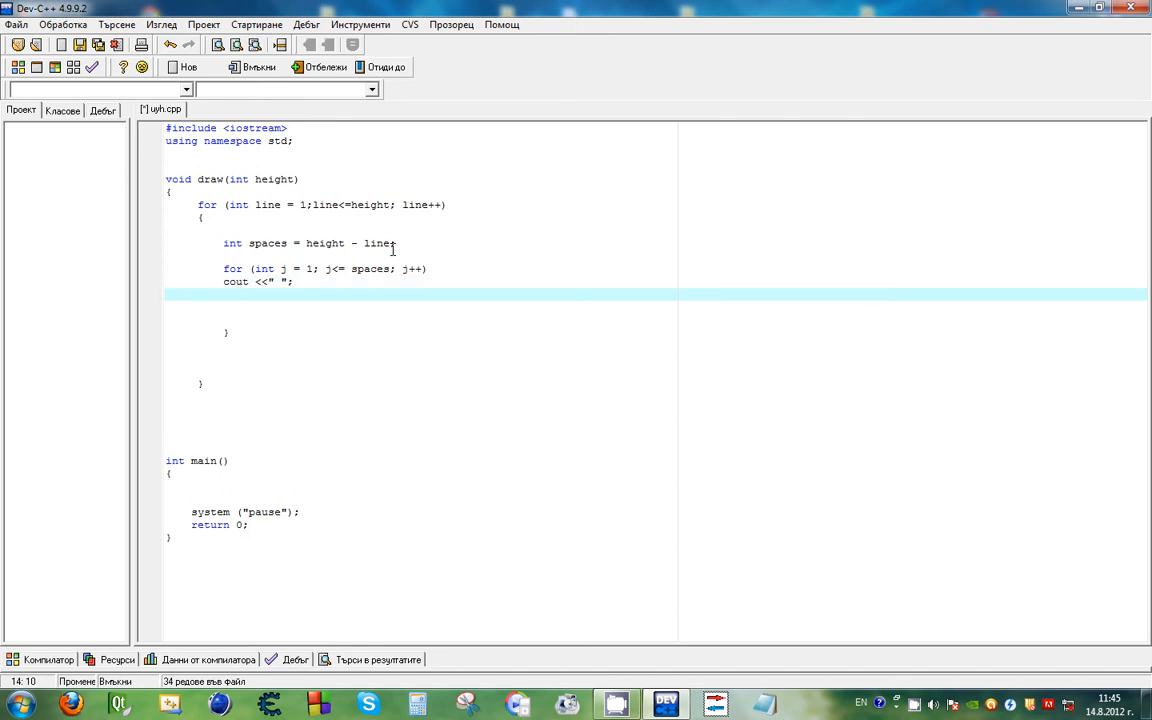
Step: Add the loop over i up to line*2 - 1 that prints an asterisk each iteration
text(for s)
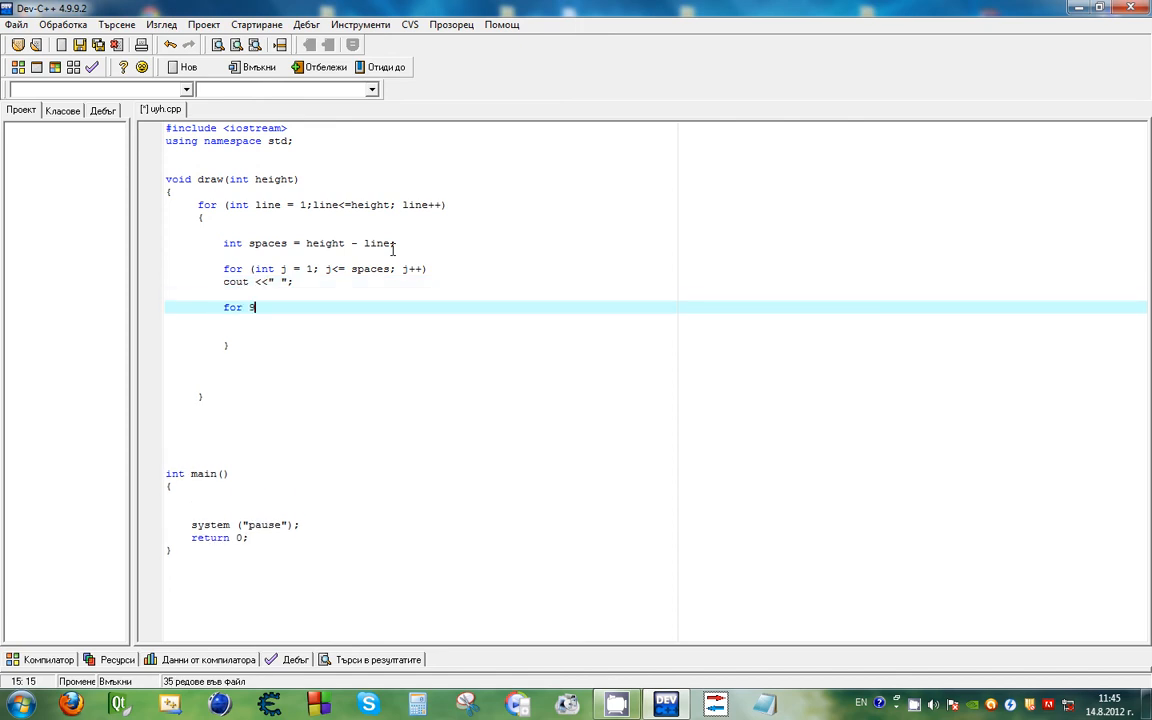
text((int i =)
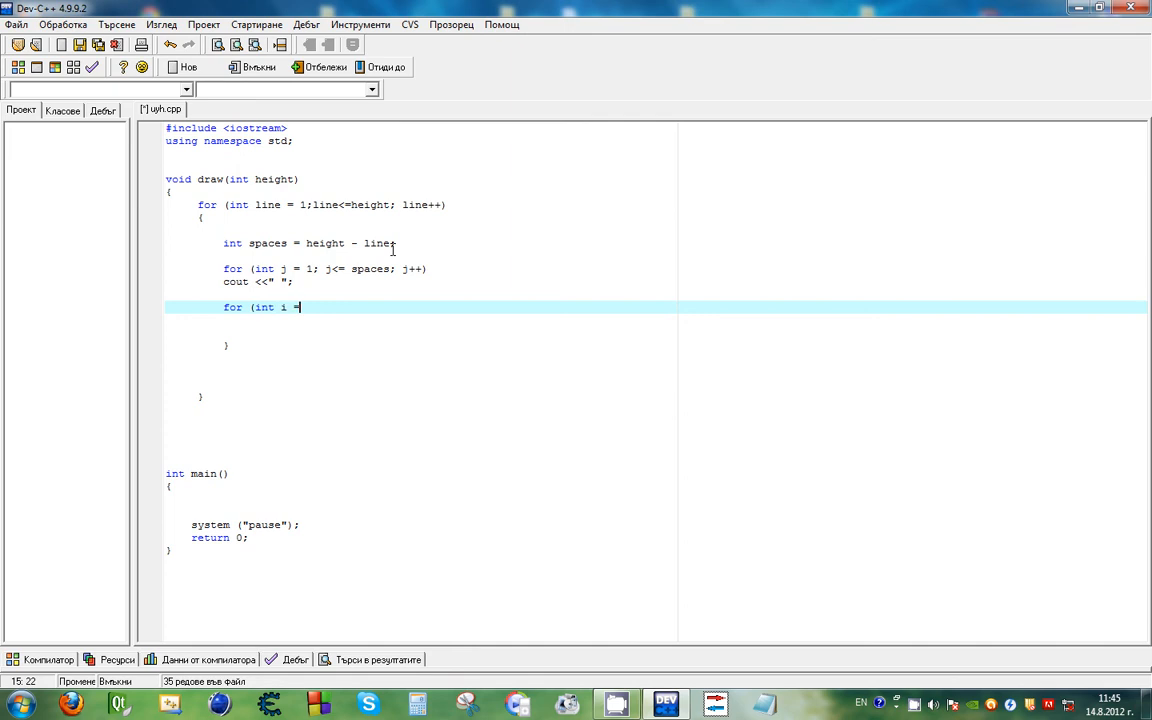
text(1;i)
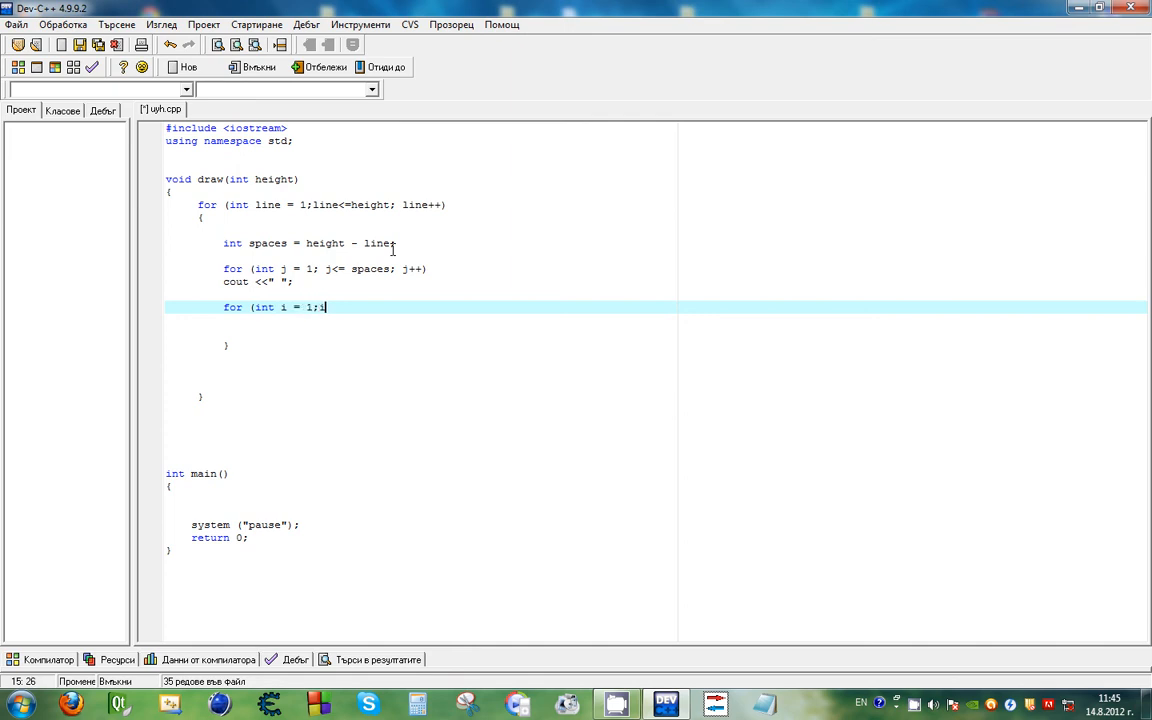
text(<=)
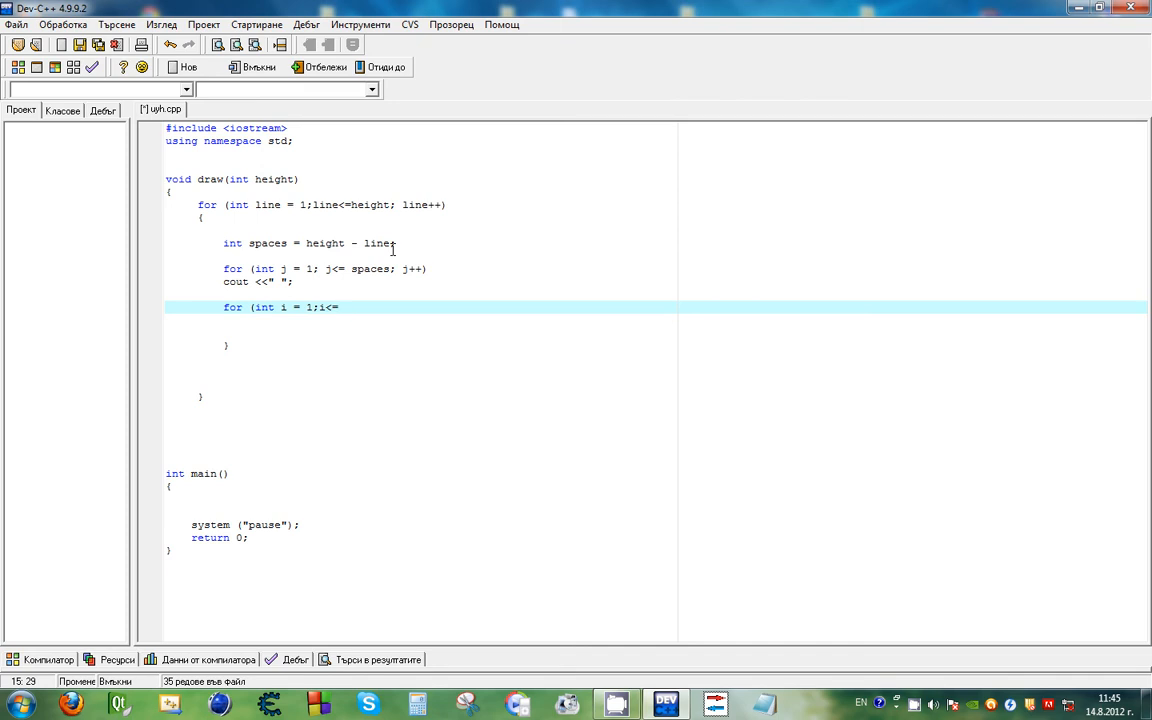
text(line*2)
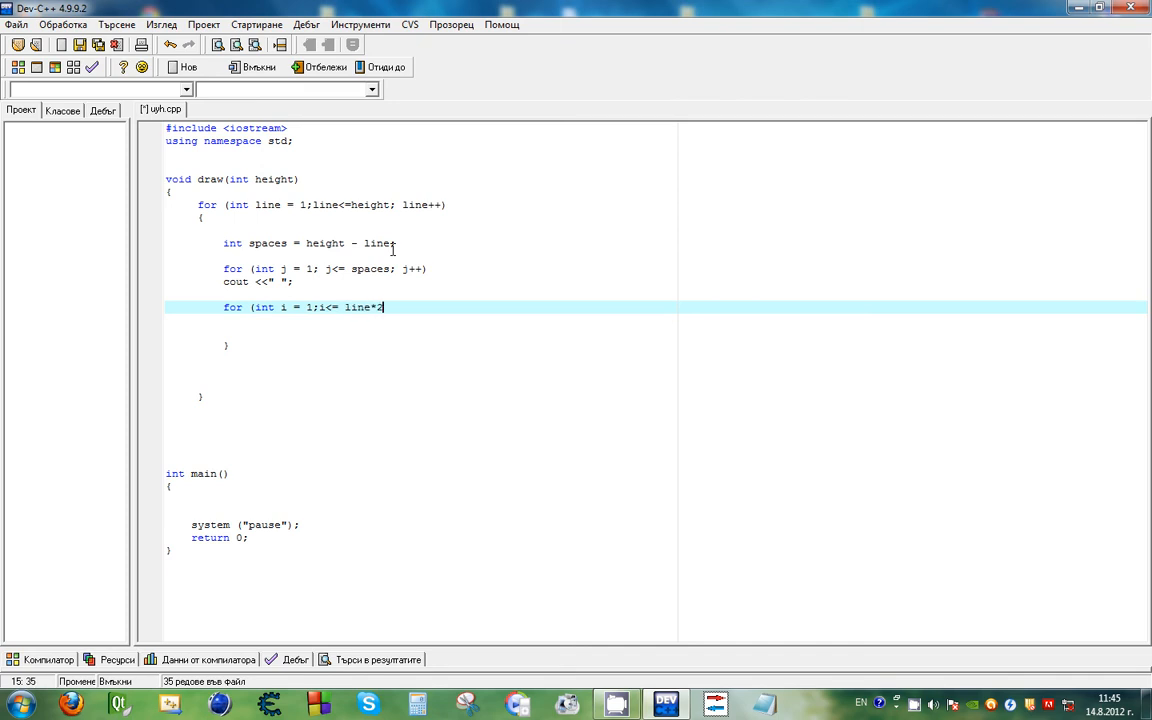
text(; j)
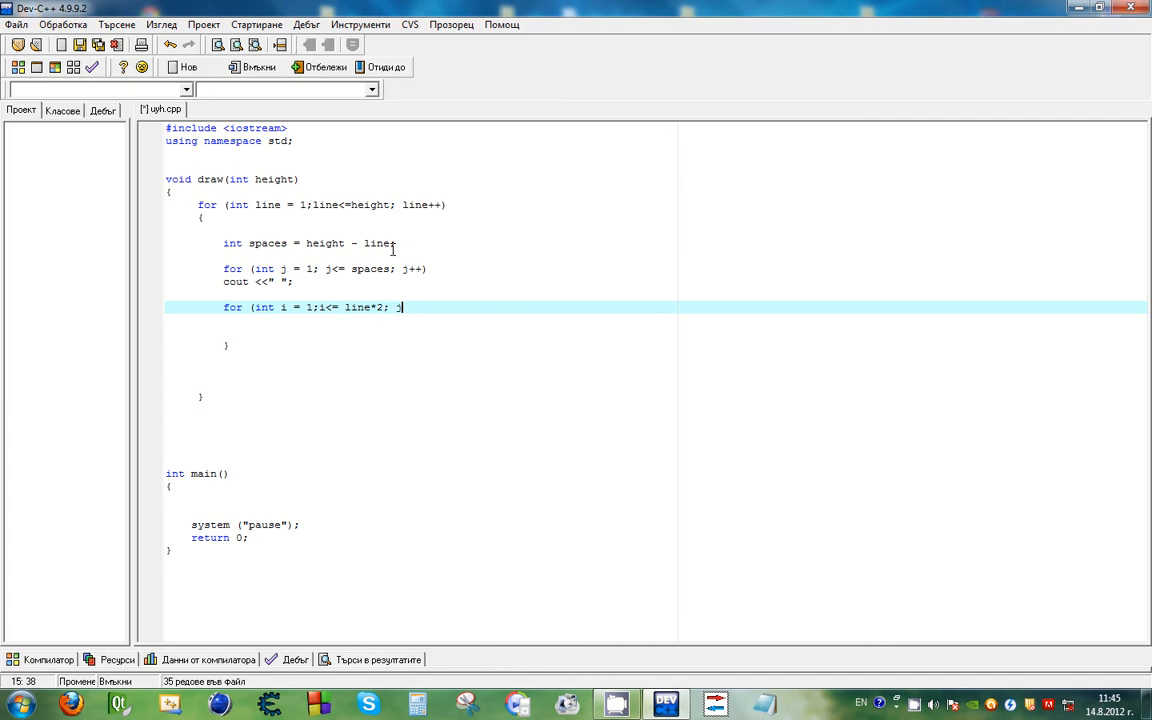
text(line-)
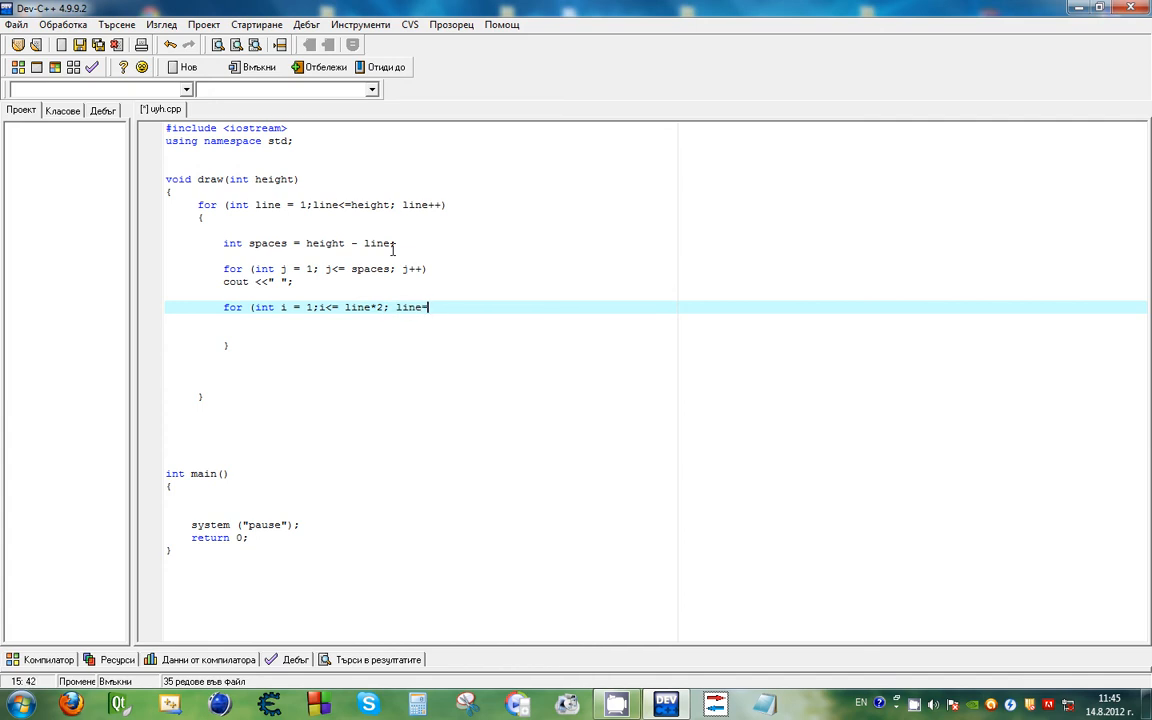
text(i++)
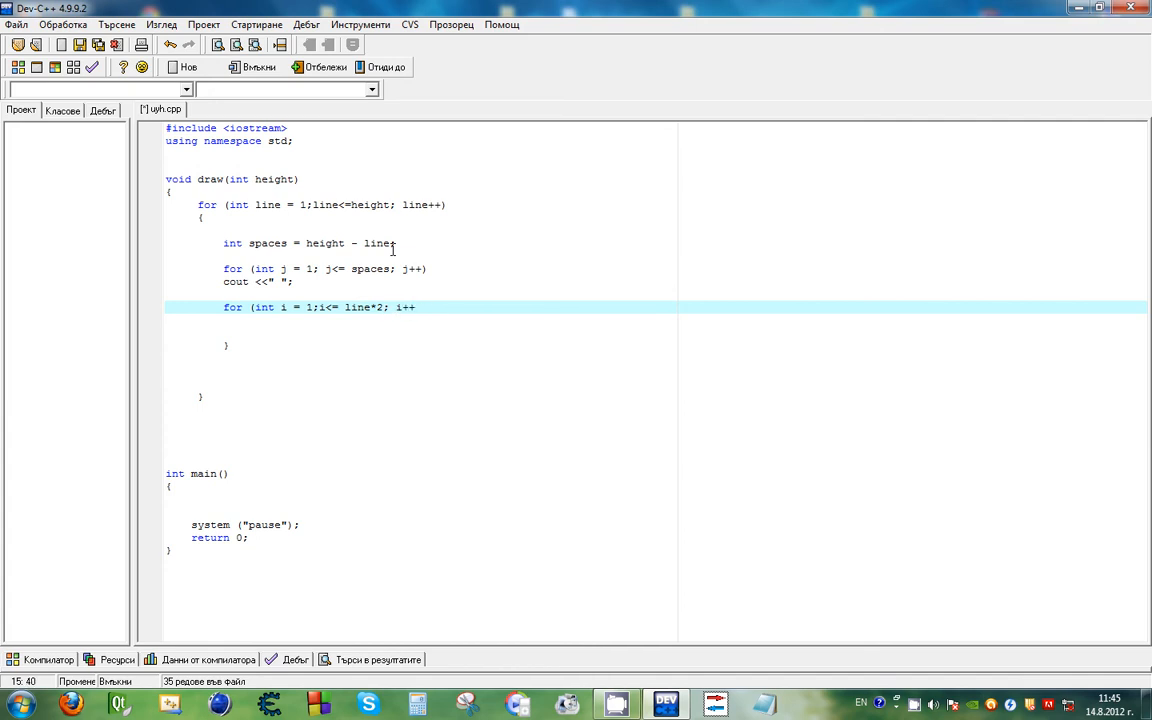
Step: End each pyramid line with cout << "\n";
text(cout <<"*";)
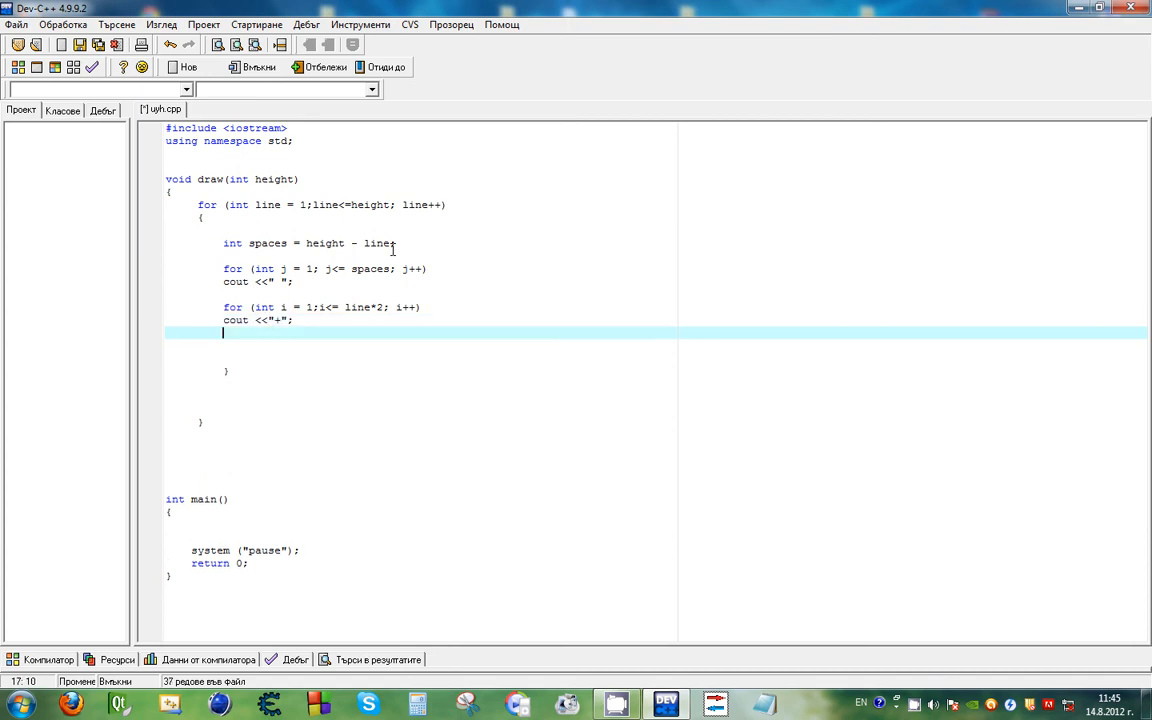
text(cout <<"\)
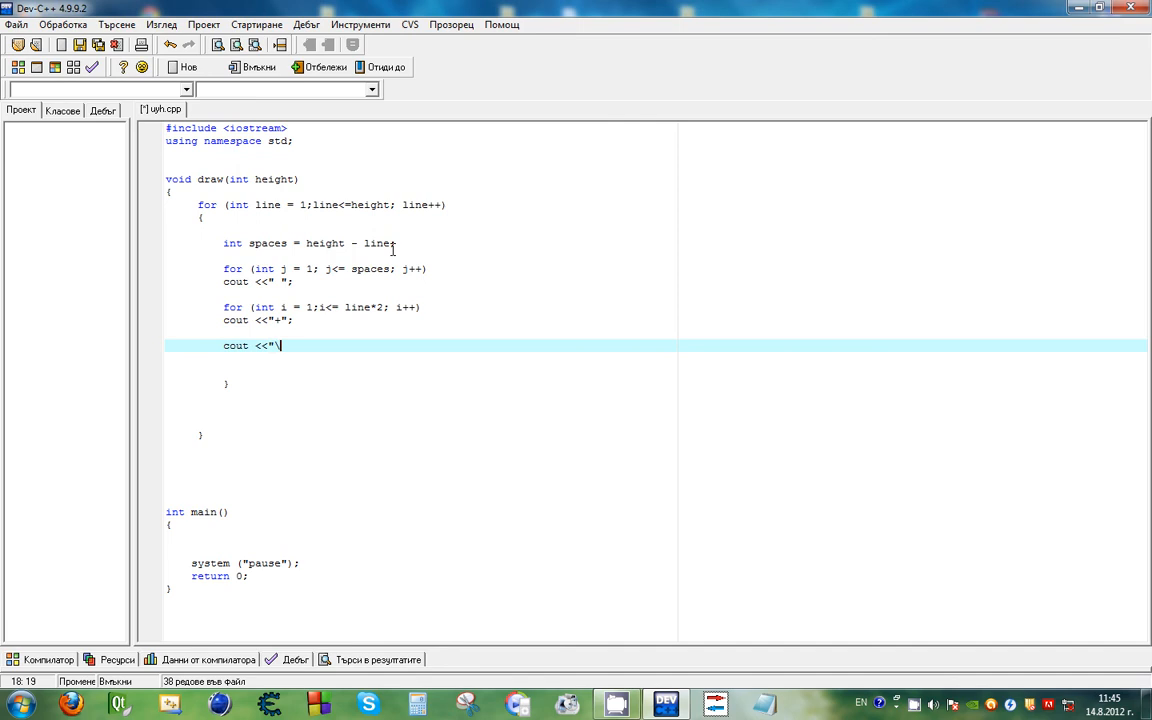
text(n";)
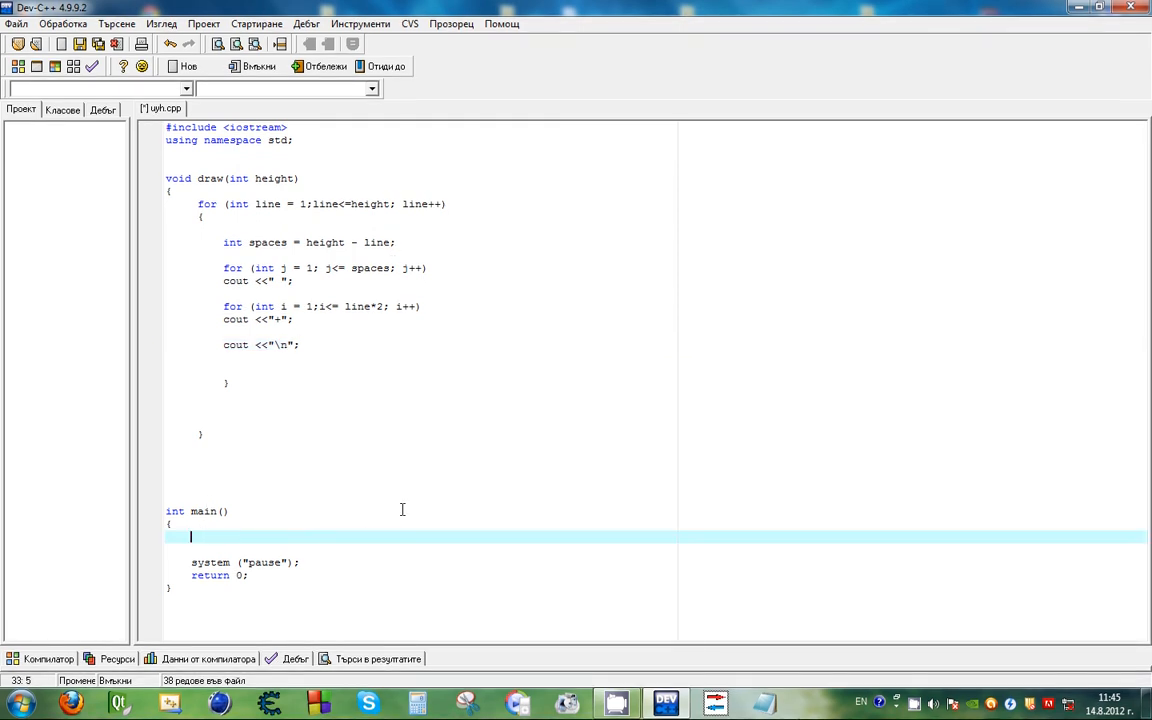
Step: Declare int height, prompt "Please enter height for the pyramid: " and read it with cin
text(int height;)
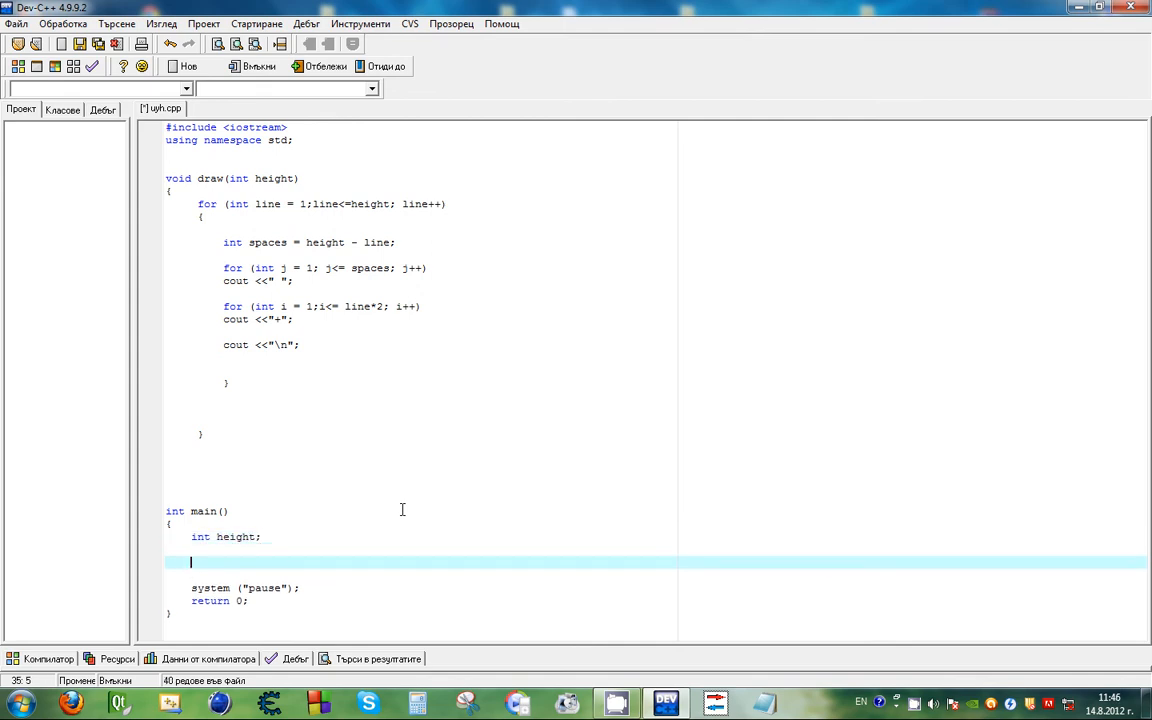
mouse_move(418, 408)
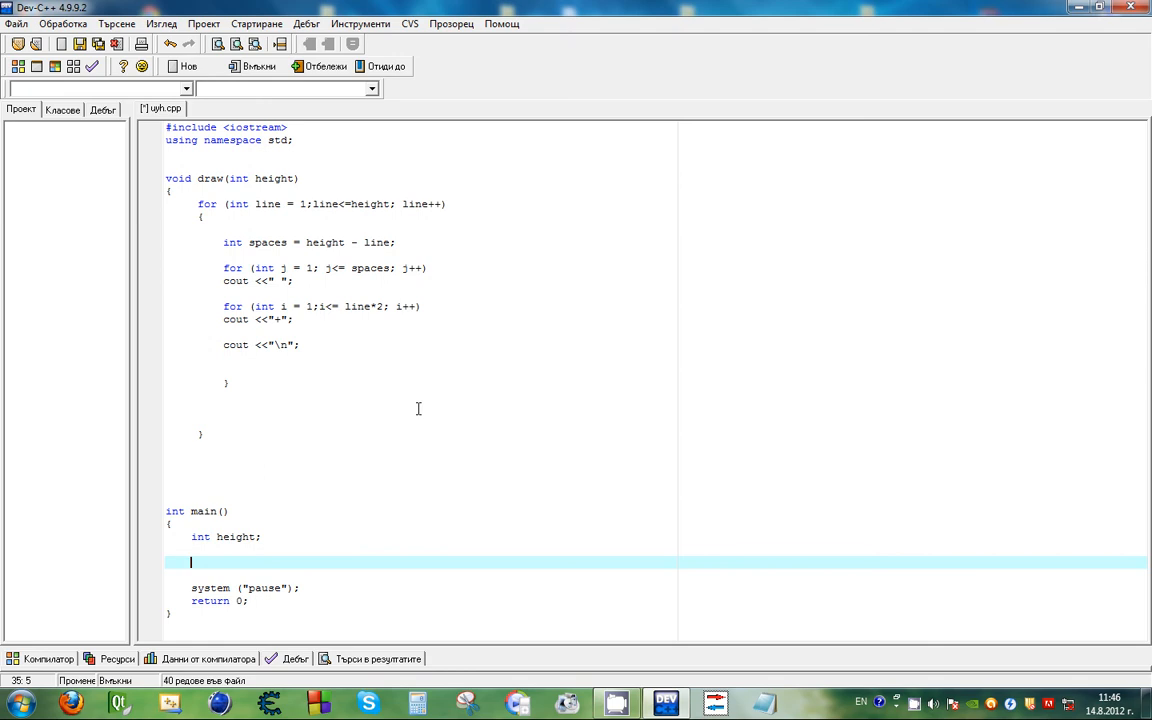
text(cout)
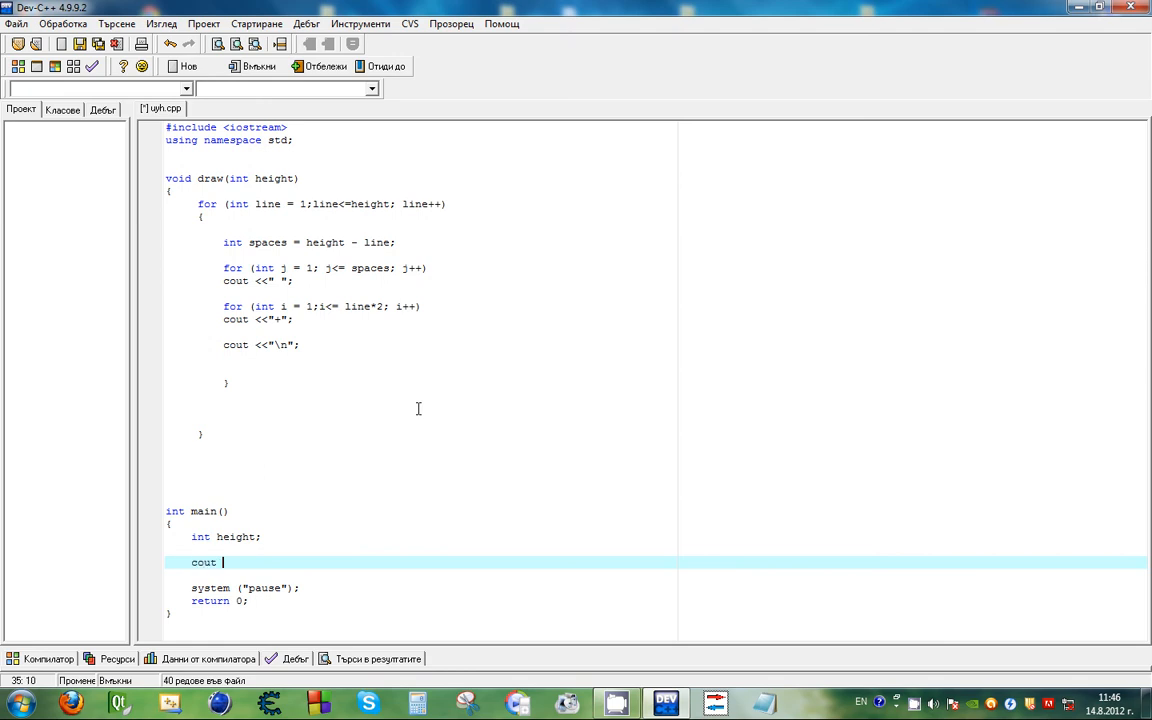
text(<<)
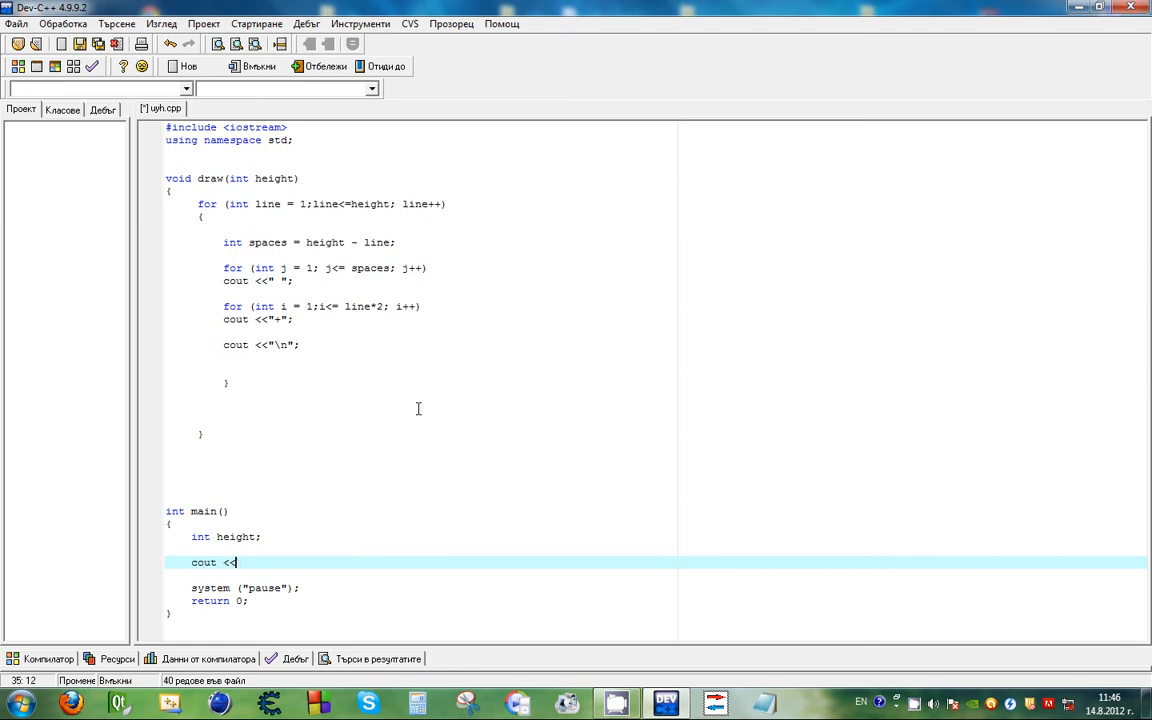
text("Please ")
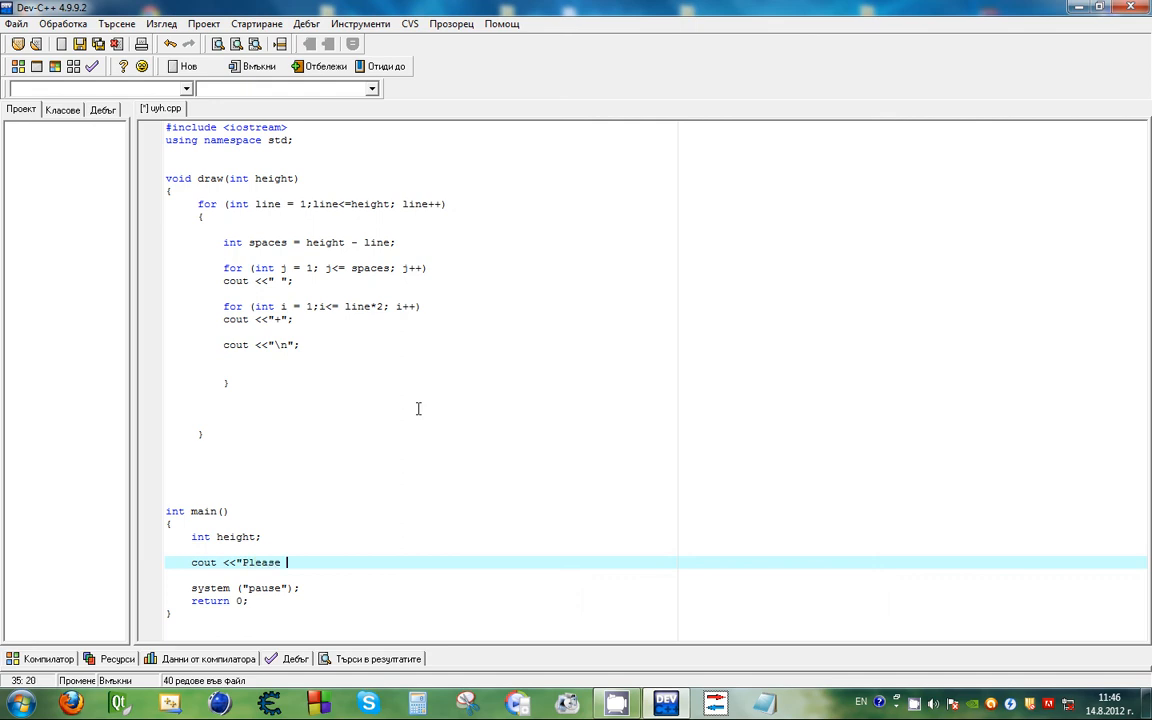
text(enter height)
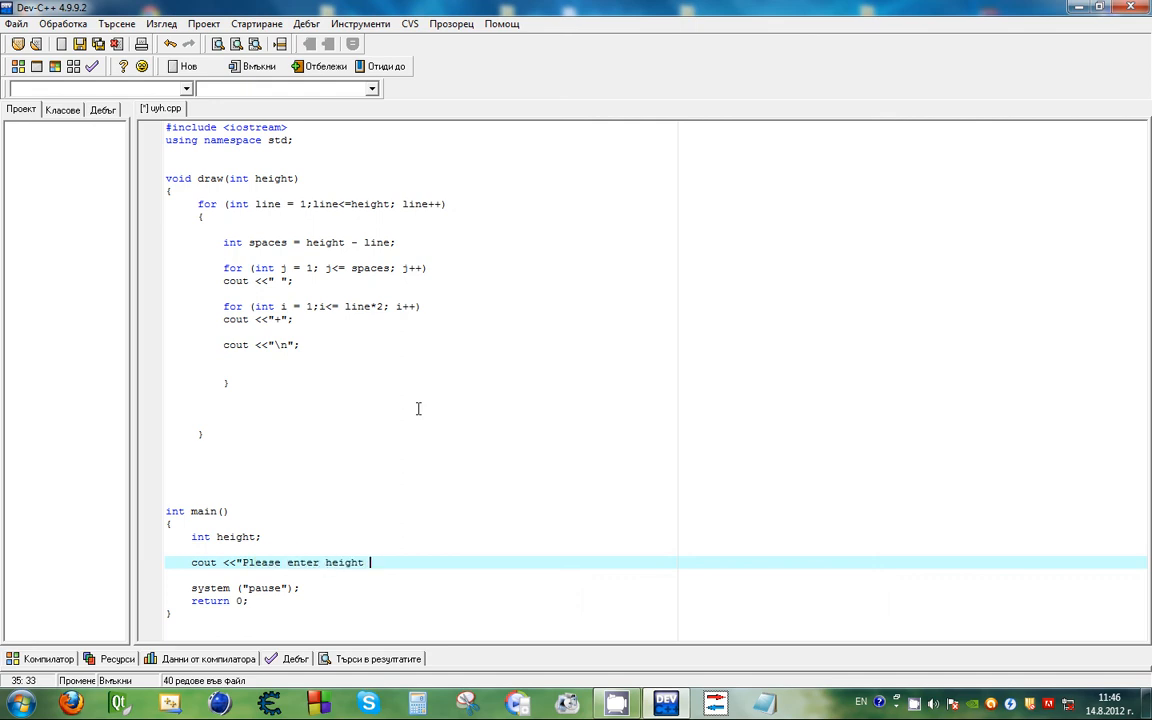
text(for the pyram)
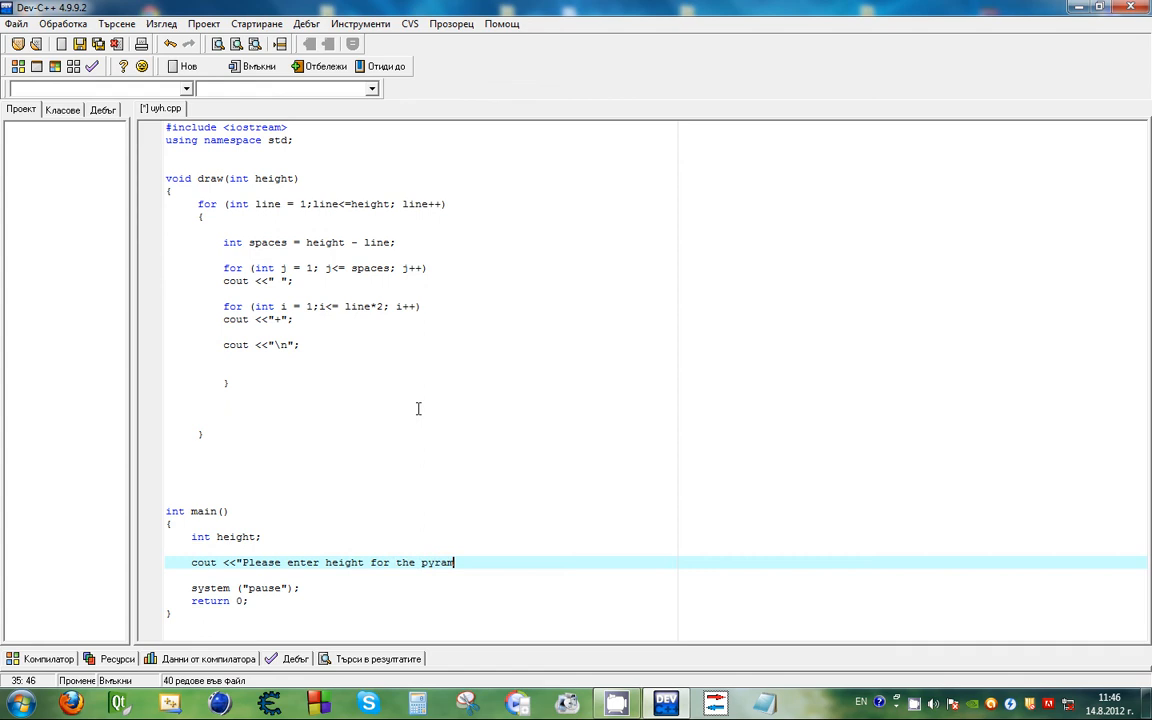
text(id: ";)
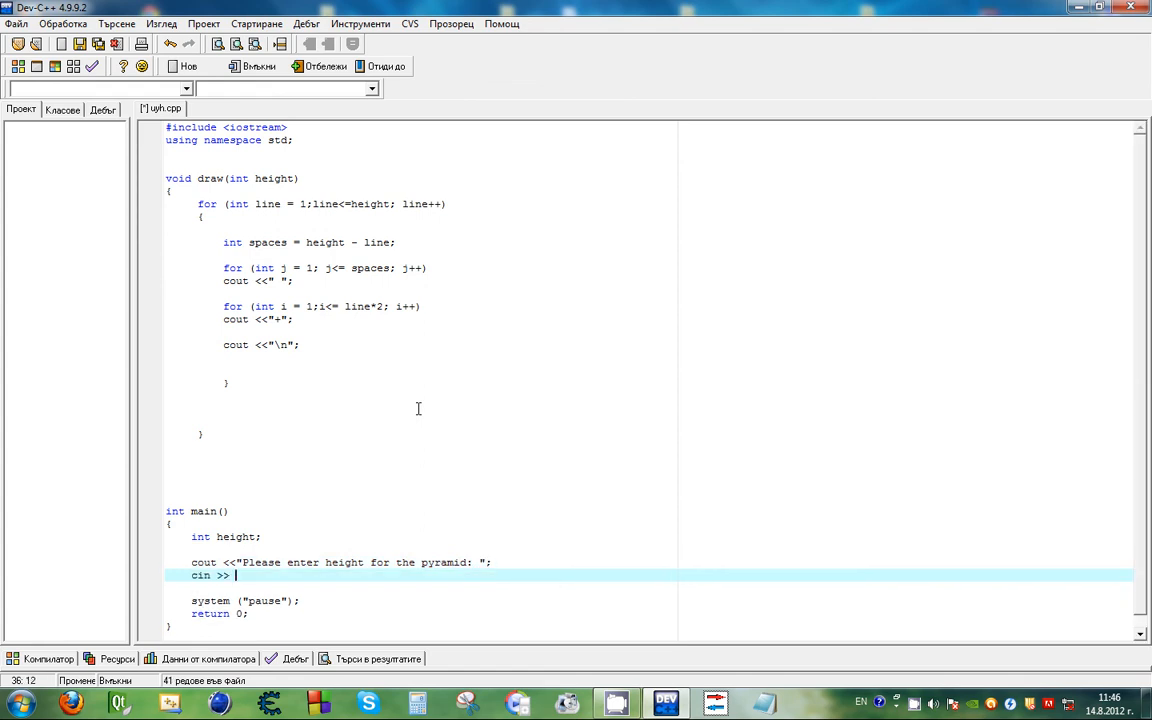
text(height;)
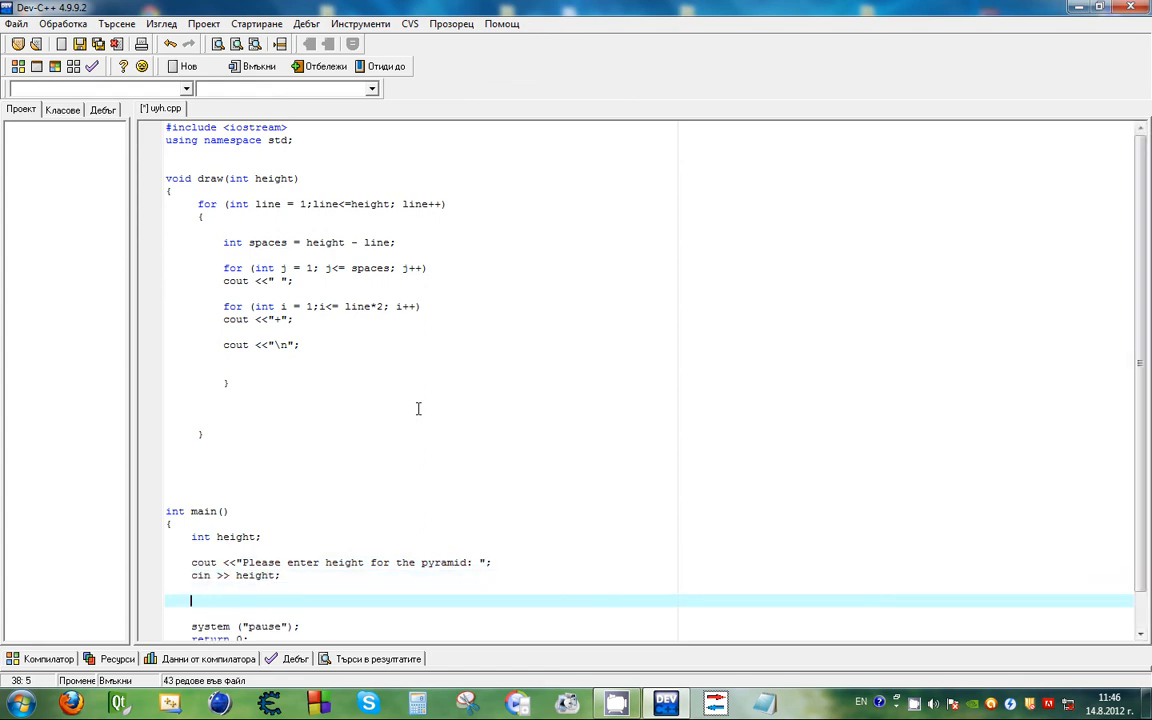
Step: Reject heights outside 2–30 with a message, else call draw(height), all wrapped in a while(1) loop
text(if (heig)
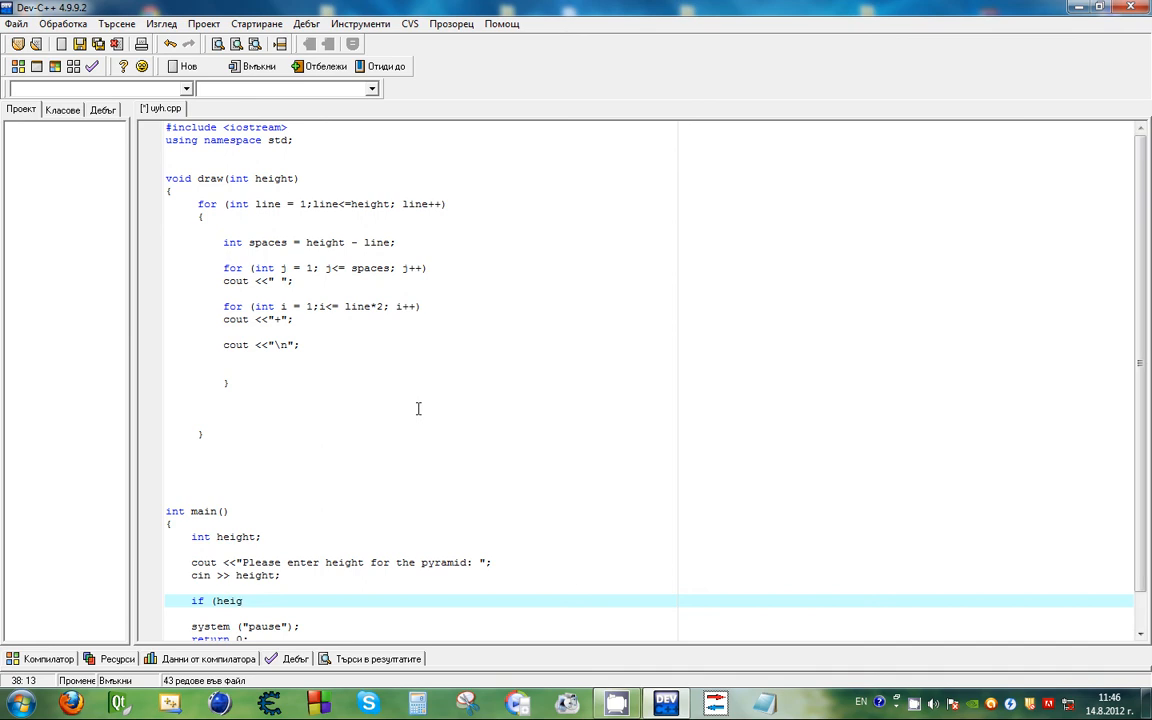
text(ht < 2)
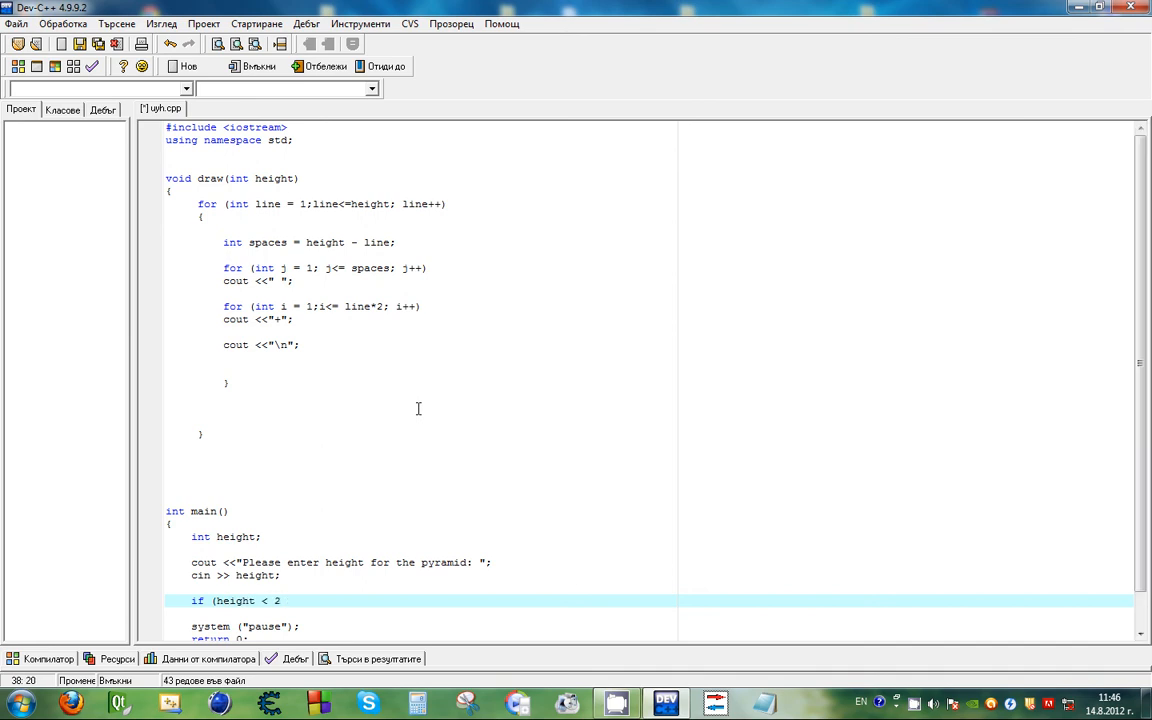
text(|| height > 30)
text(cout <<")
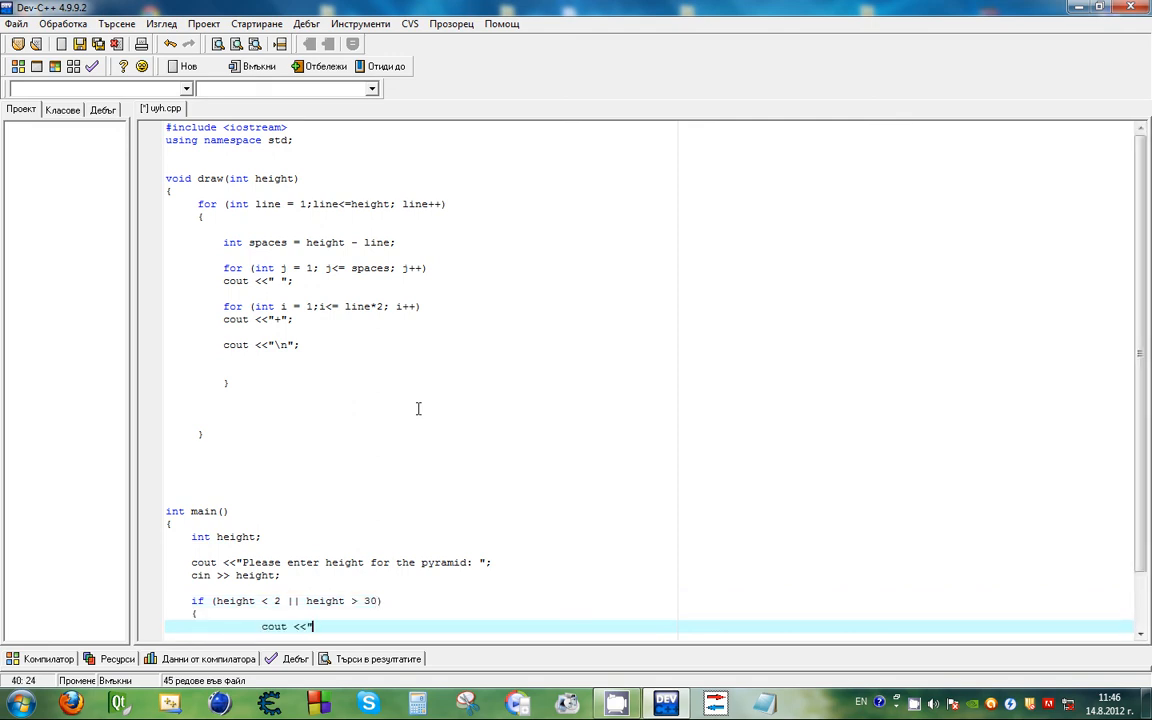
text(Betwee)
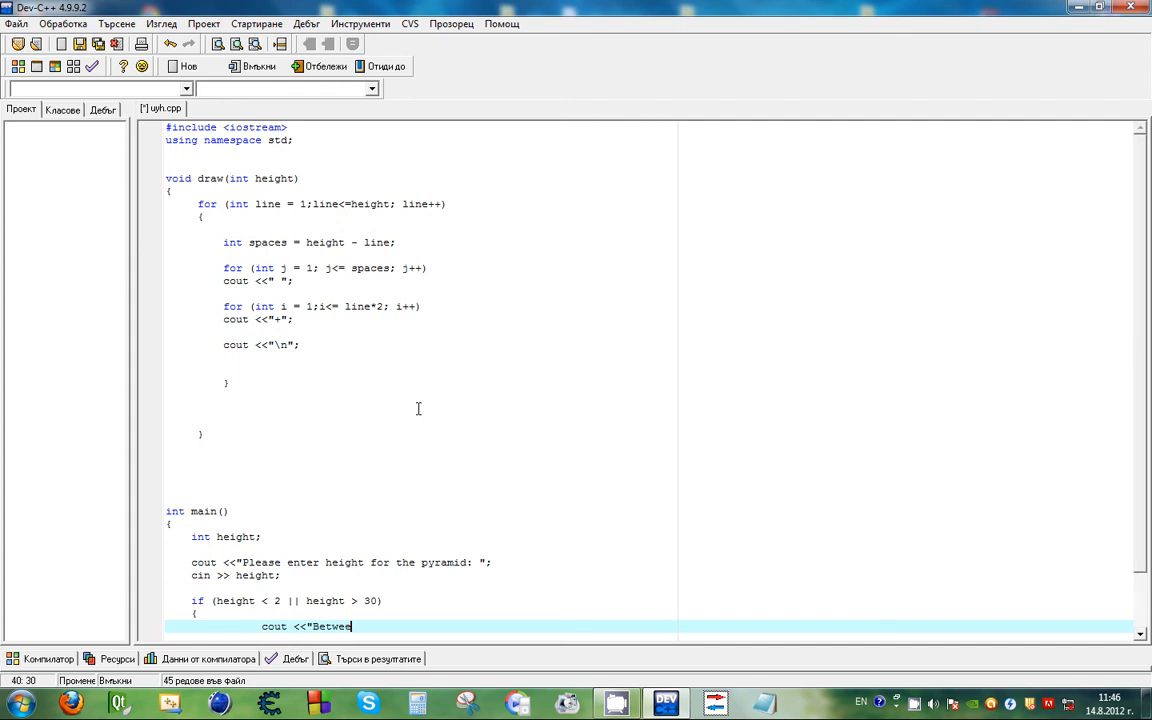
text(n 2 and 30 please !"<< endl;)
text(})
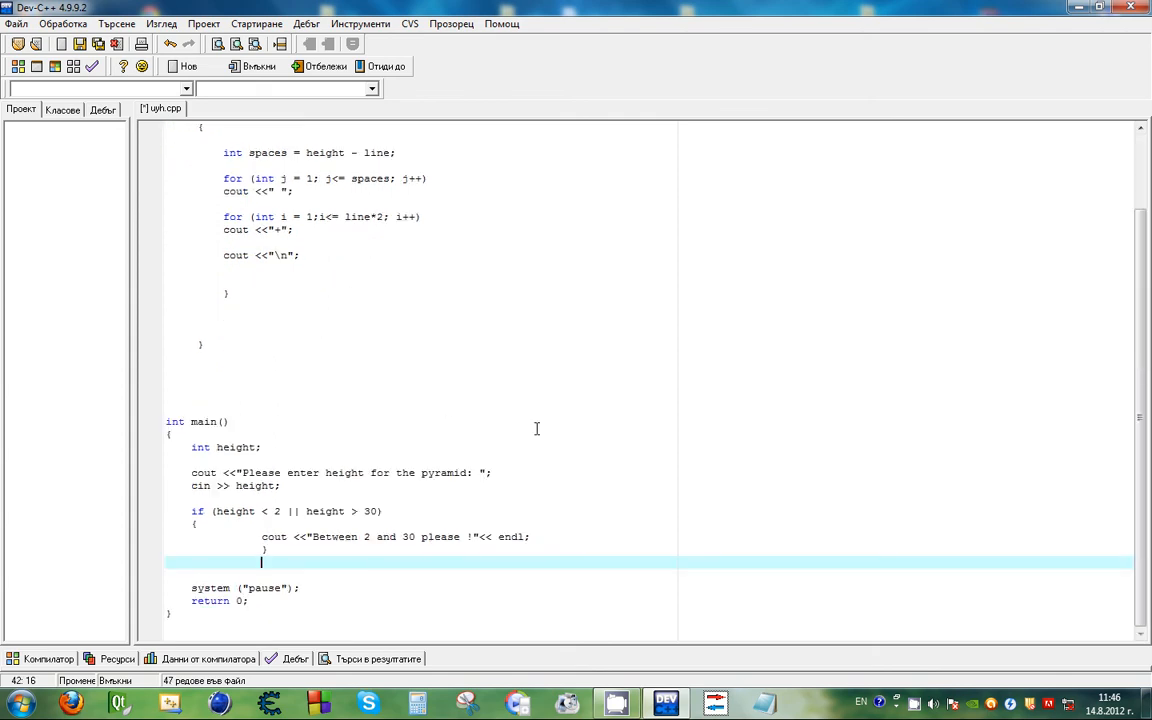
text(else)
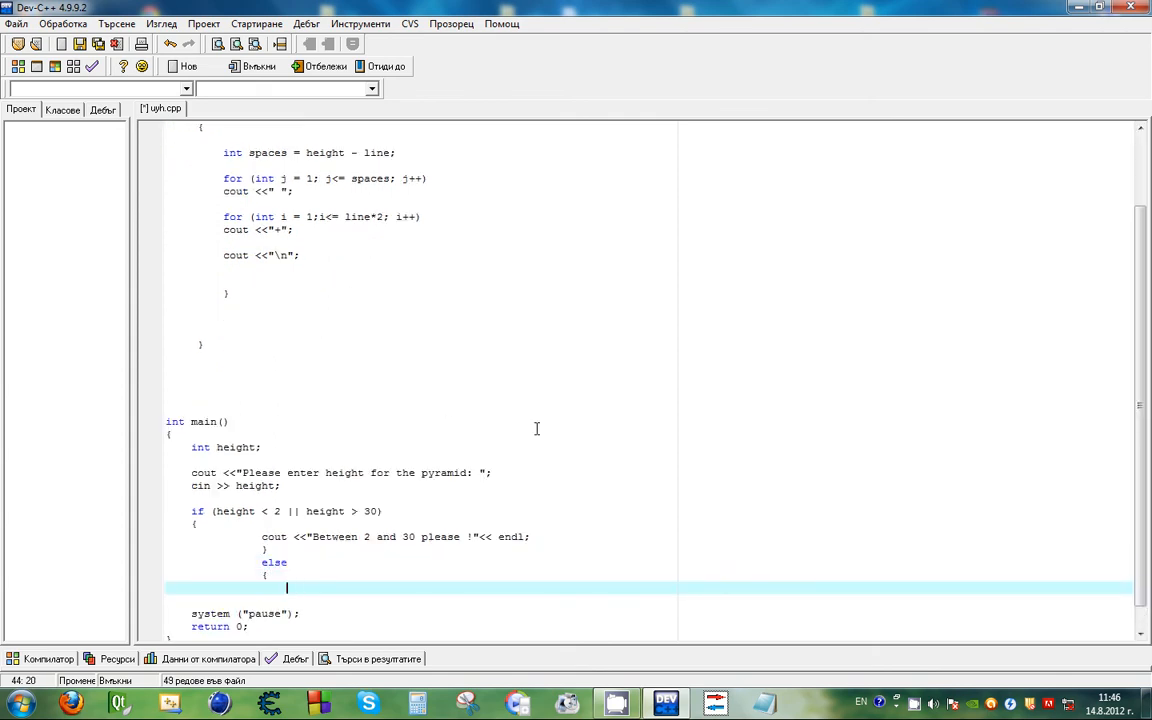
text(draw(height);)
text(})
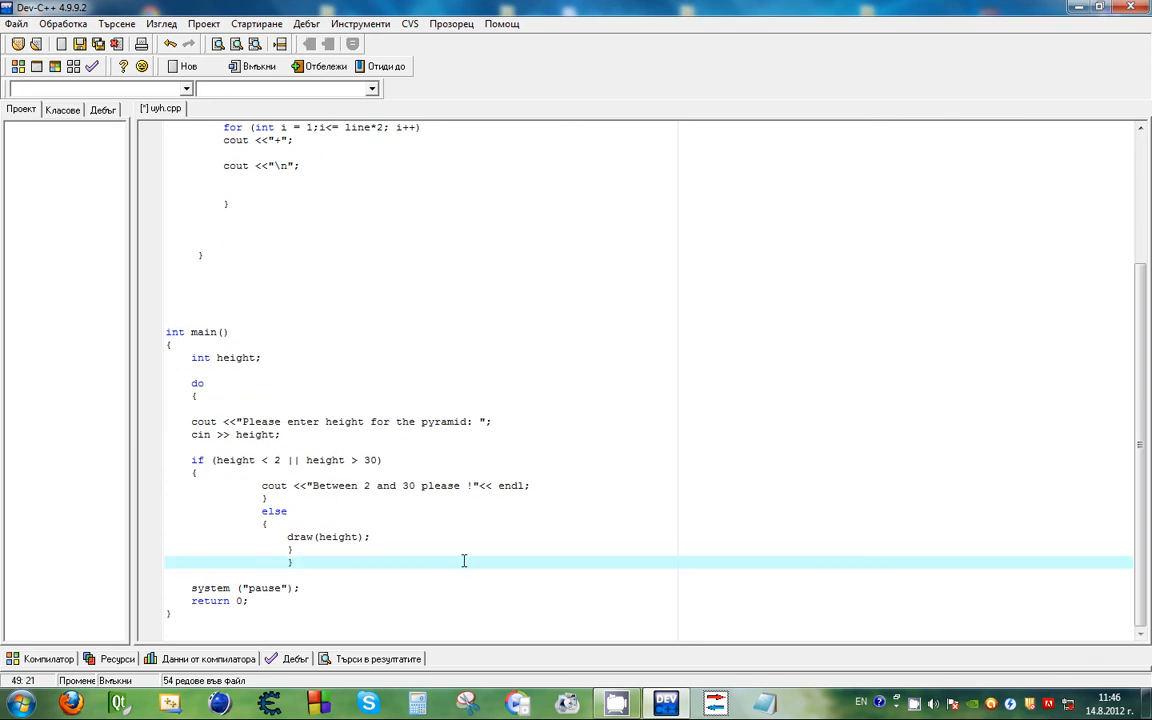
text(while(1)
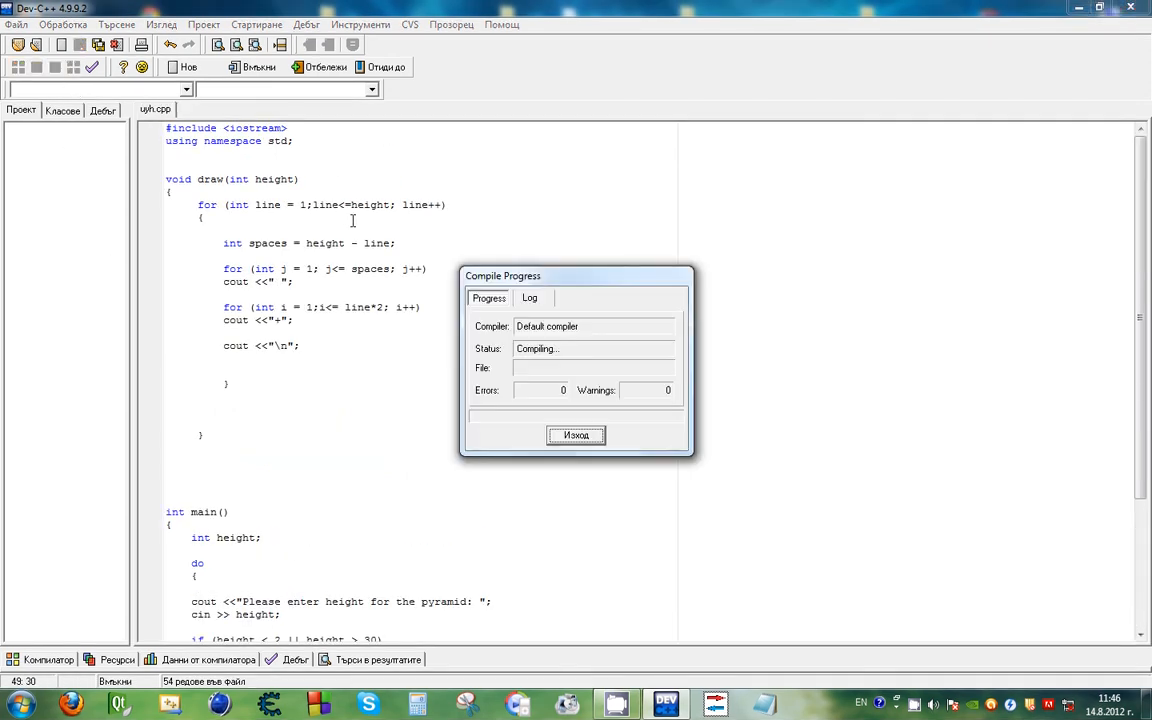
Step: Compile and run, enter test heights in the console to draw pyramids, then close the console window
click(576, 436)
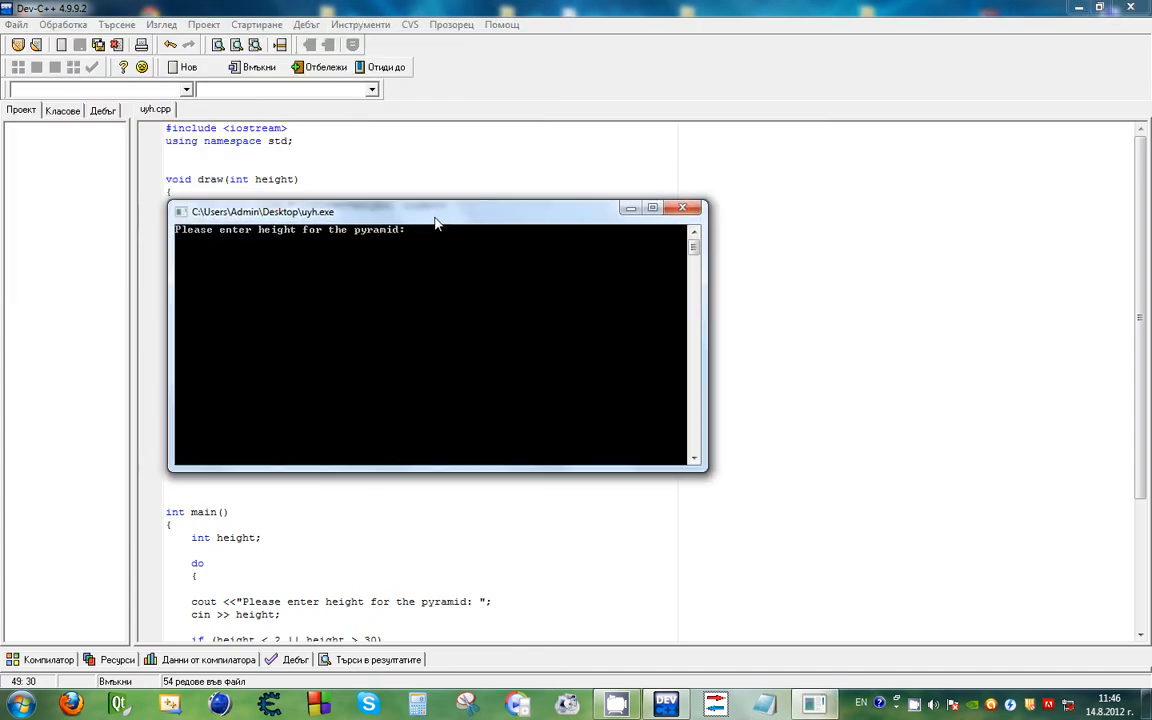
text(5)
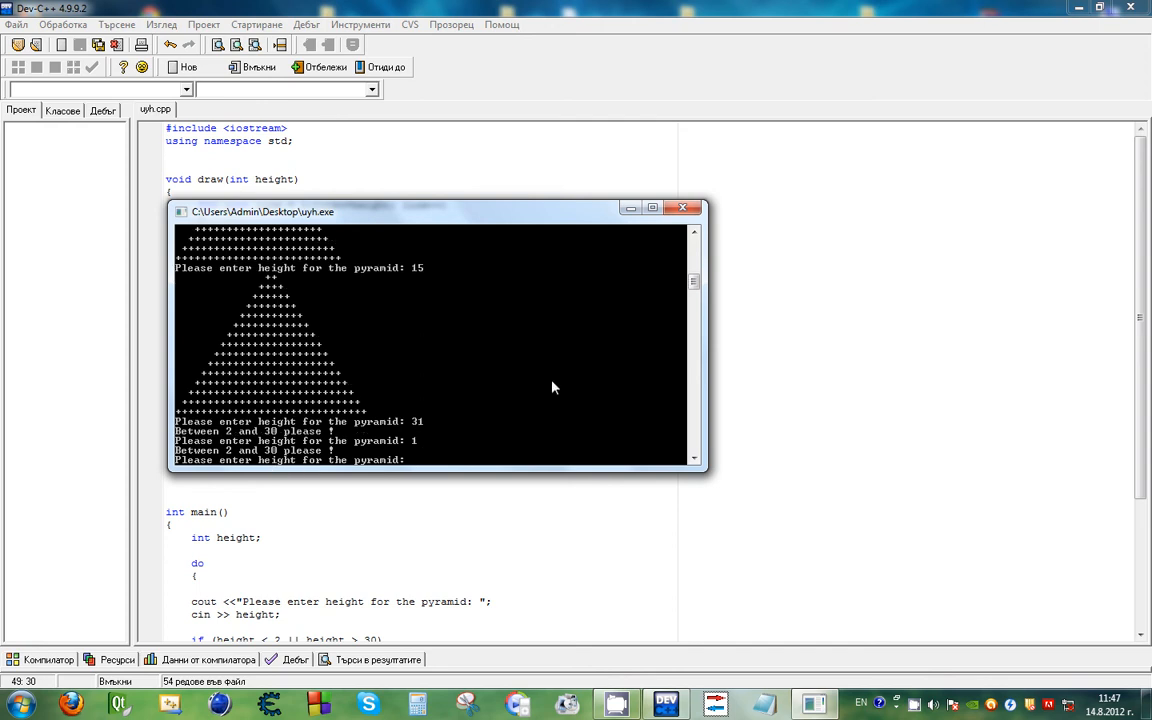
mouse_move(500, 354)
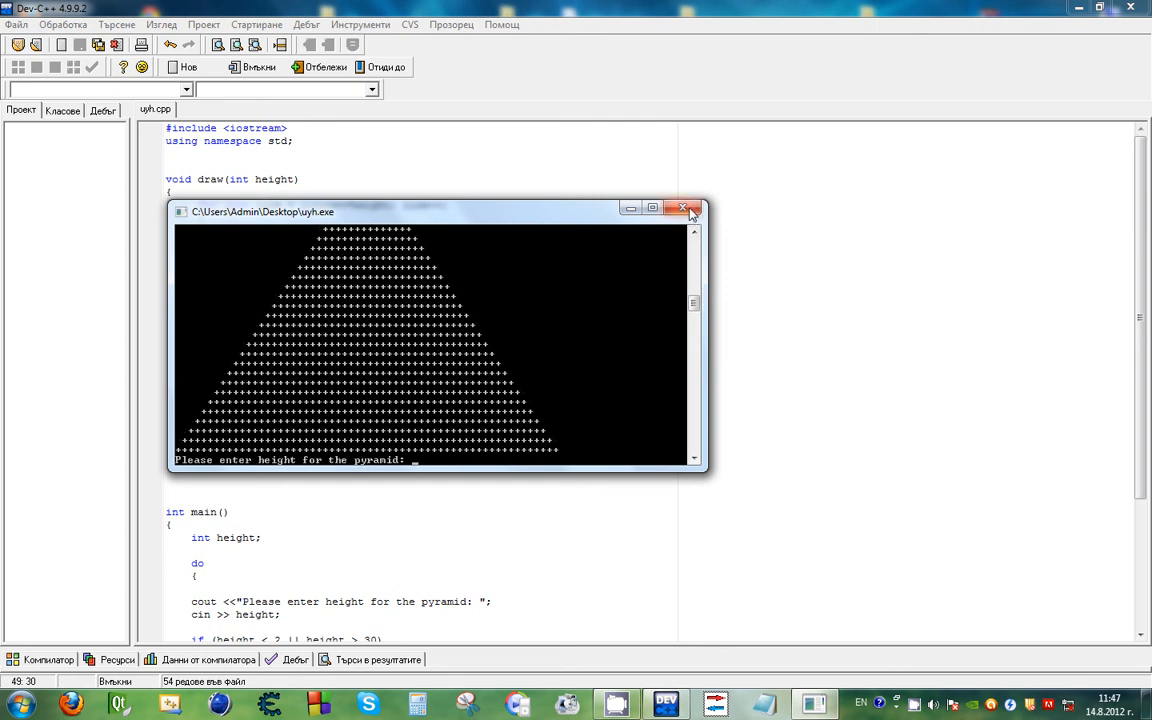
click(692, 208)
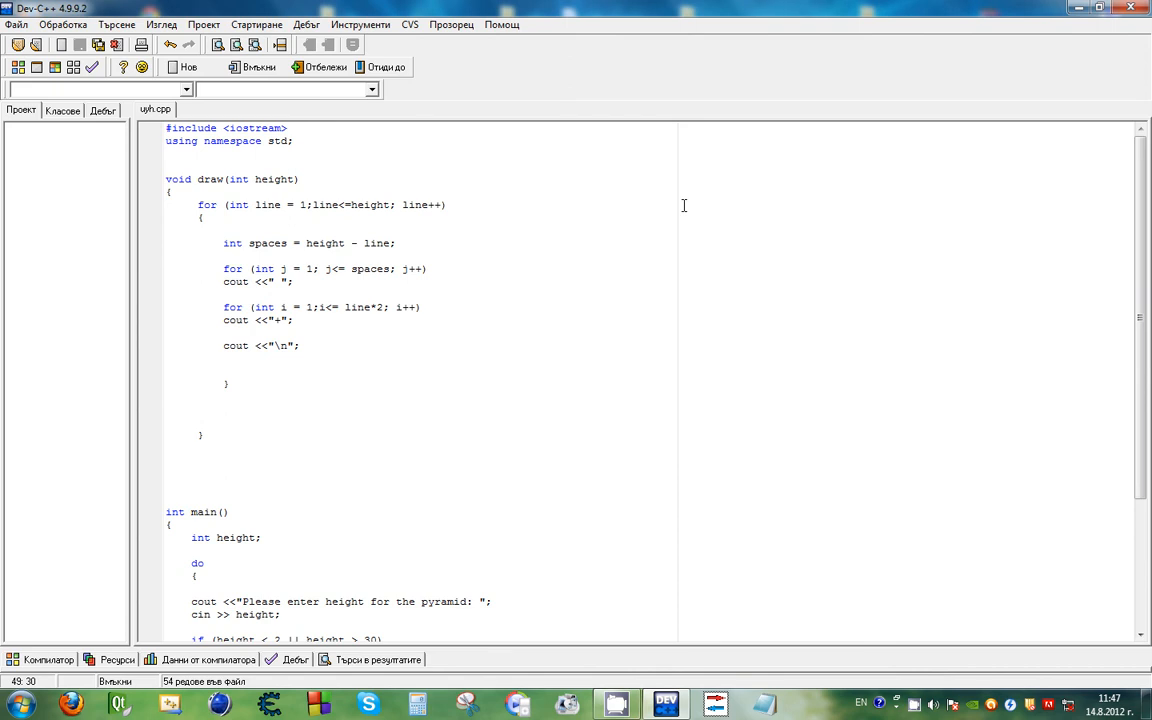
click(616, 704)
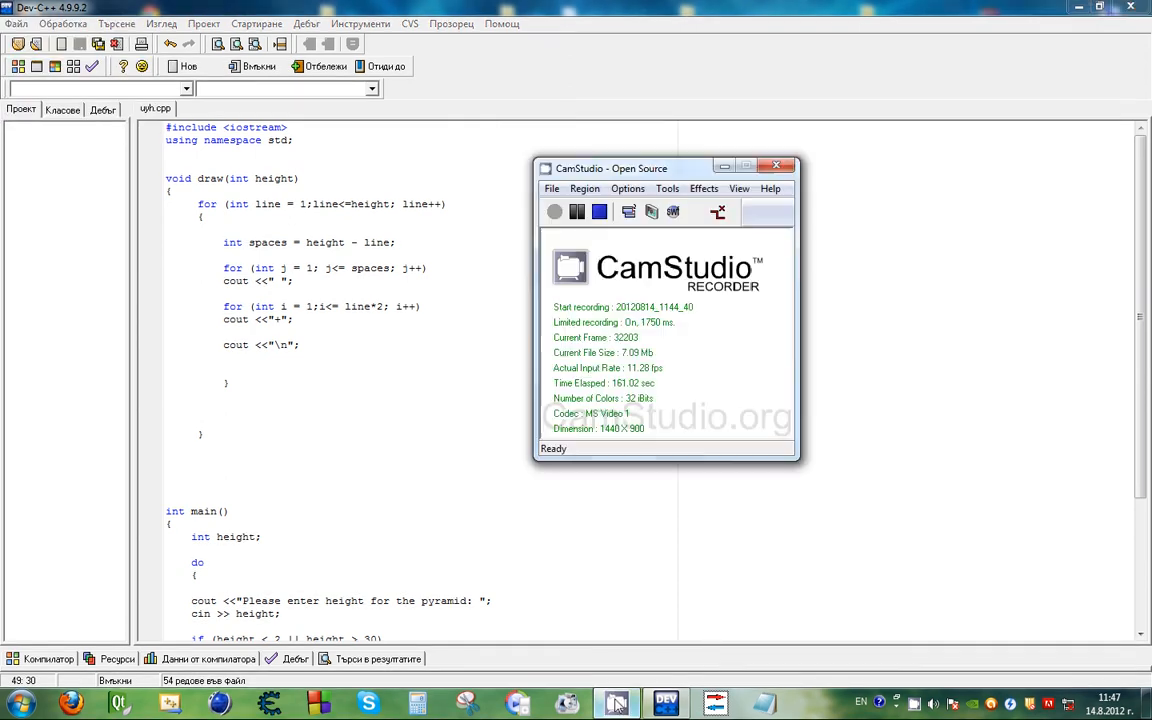